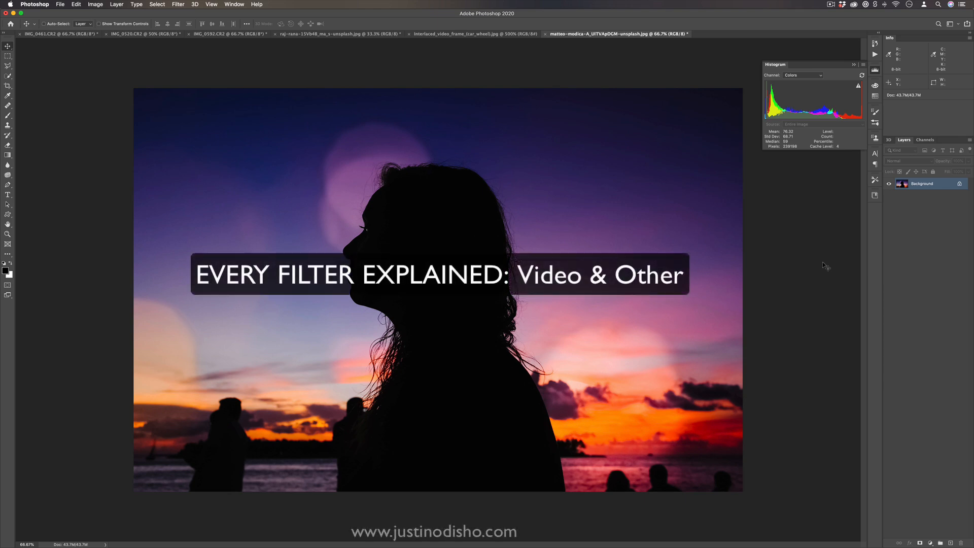
# - Show the Filter menu's Video submenu listing De-Interlace and NTSC Colors
pyautogui.click(177, 5)
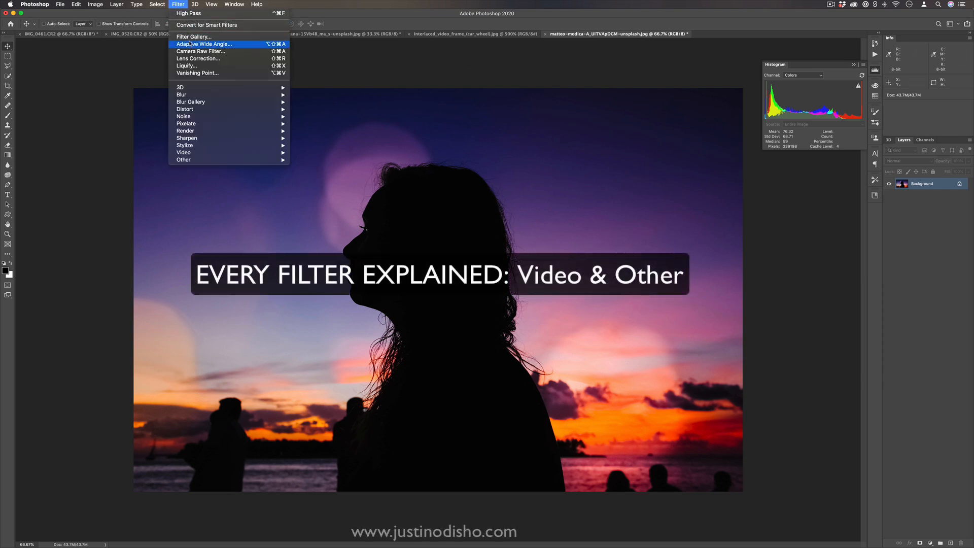
pyautogui.moveTo(184, 152)
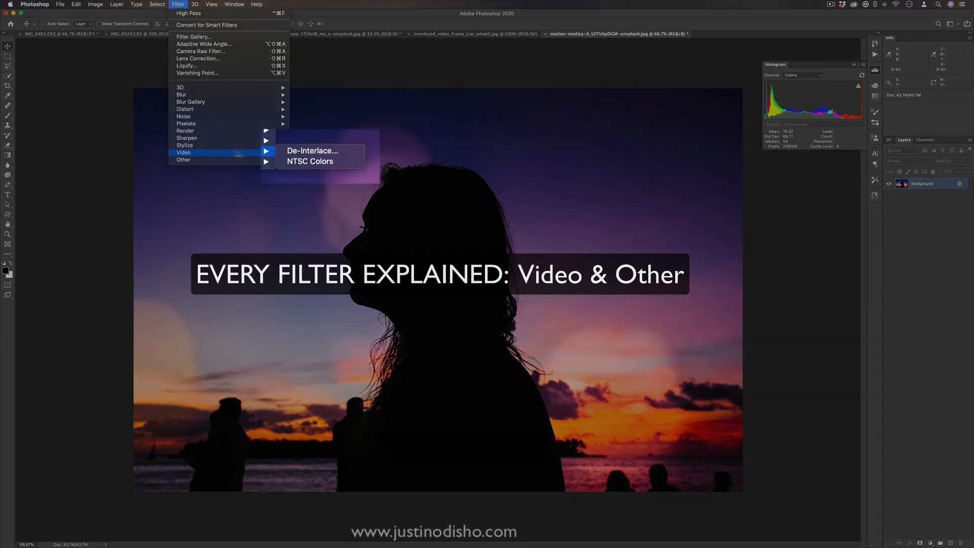
pyautogui.moveTo(218, 232)
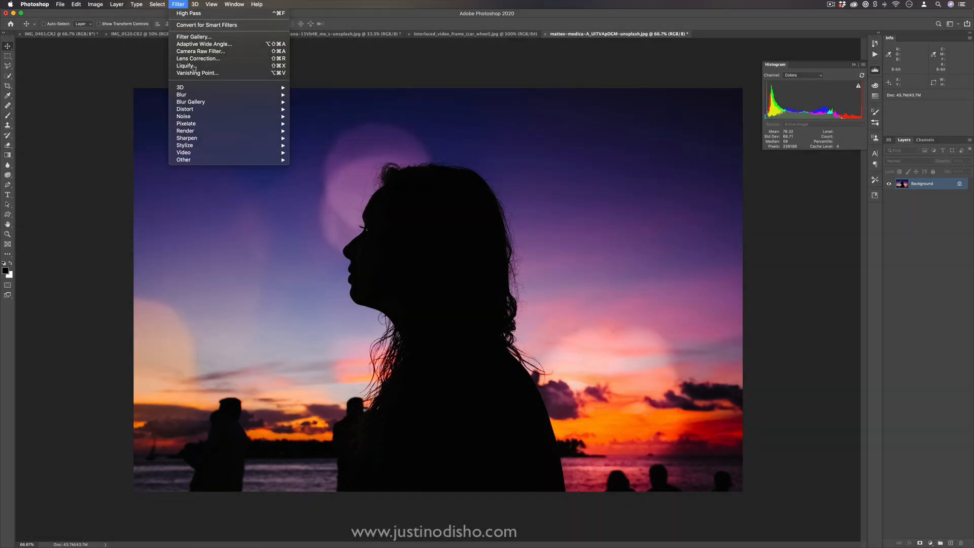
pyautogui.moveTo(183, 152)
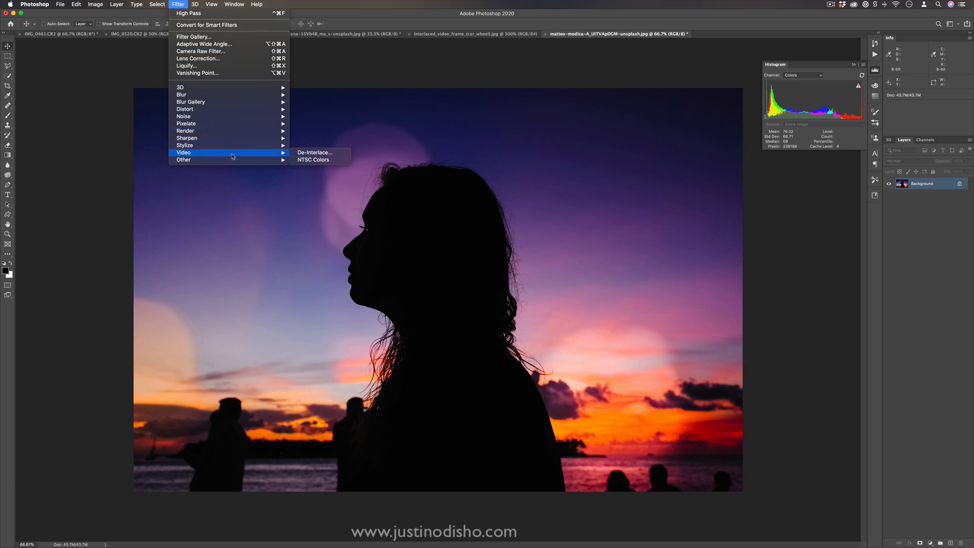
pyautogui.moveTo(228, 155)
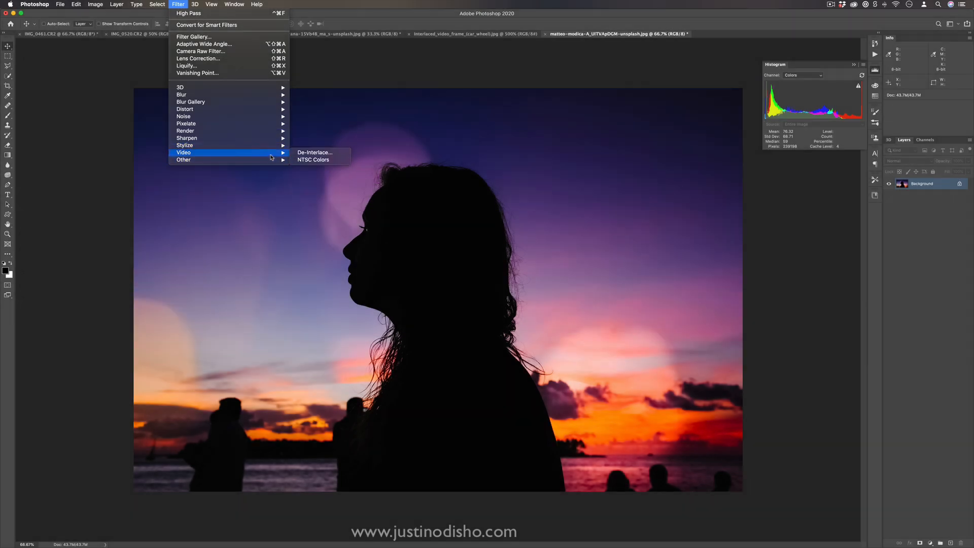
pyautogui.moveTo(315, 152)
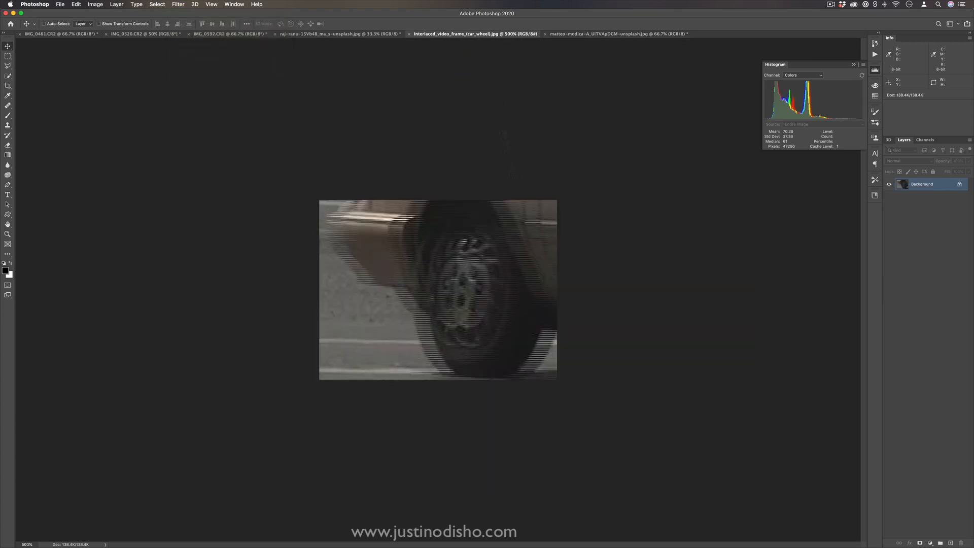
pyautogui.moveTo(346, 253)
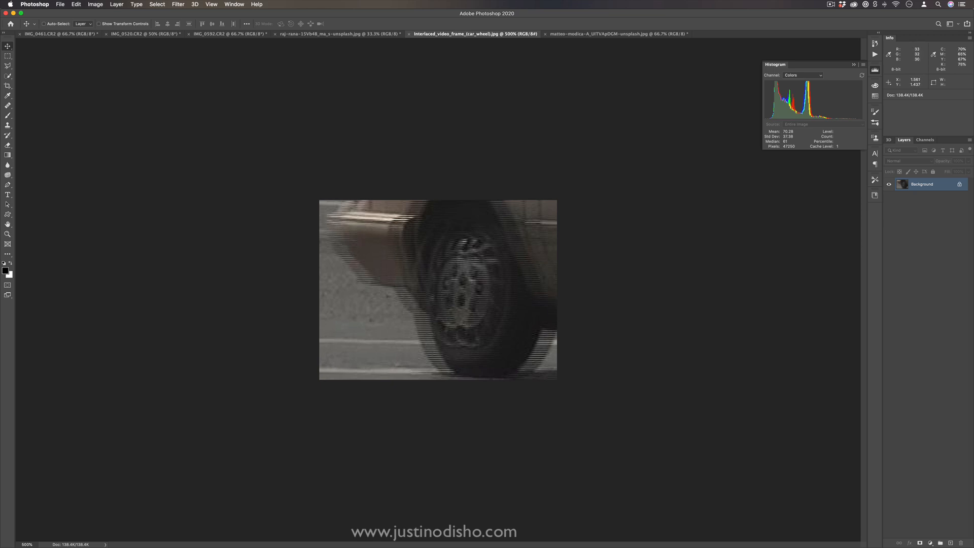
pyautogui.moveTo(426, 329)
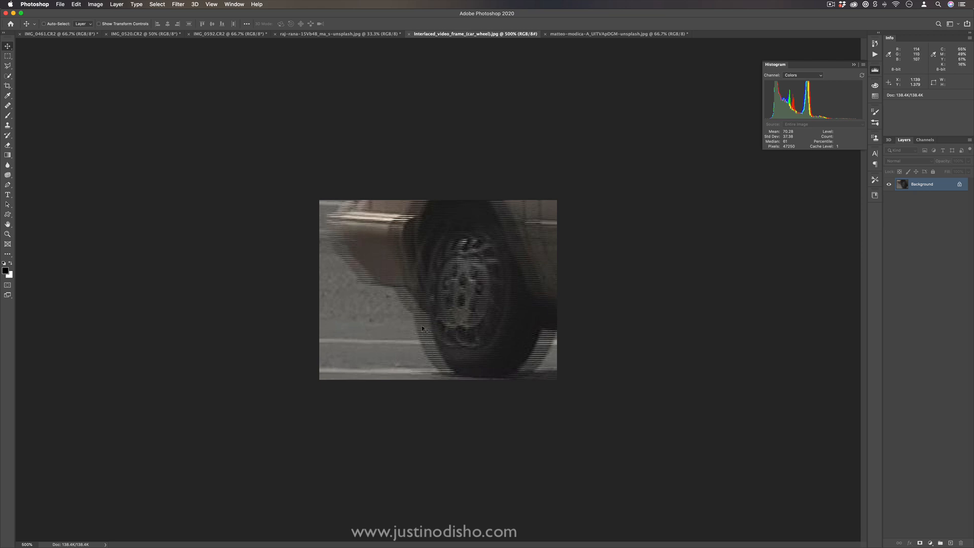
pyautogui.moveTo(456, 244)
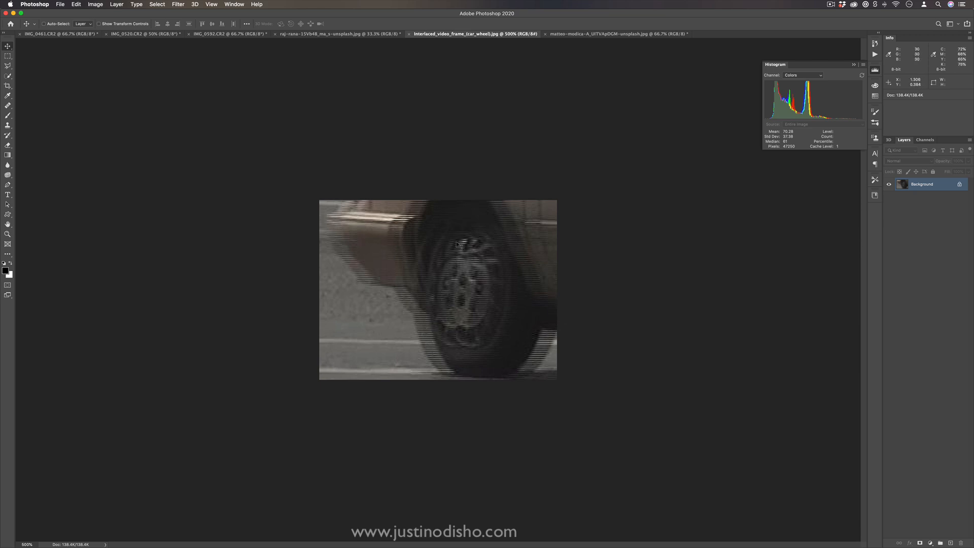
pyautogui.moveTo(586, 345)
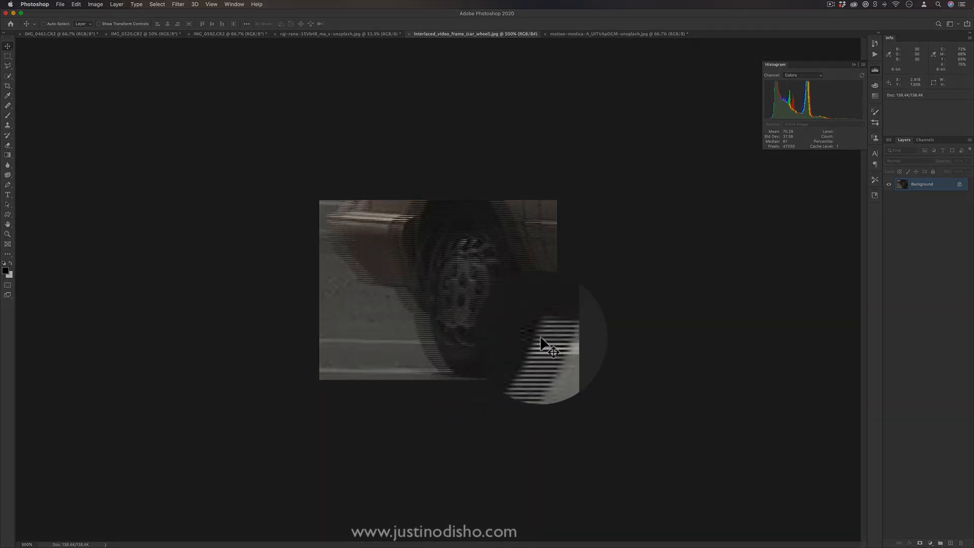
# - Apply De-Interlace to the car wheel frame with Odd Lines and Interpolation
pyautogui.click(177, 5)
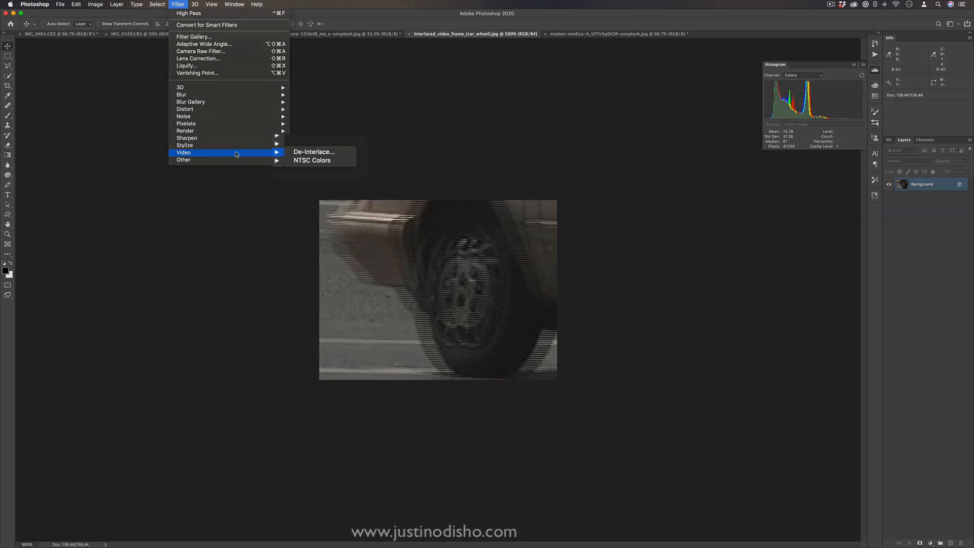
pyautogui.click(313, 151)
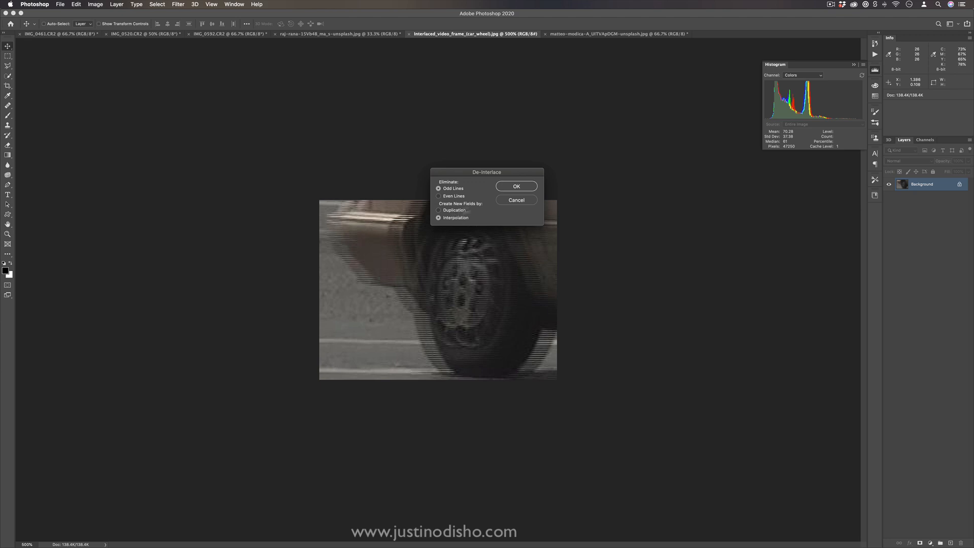
pyautogui.click(515, 186)
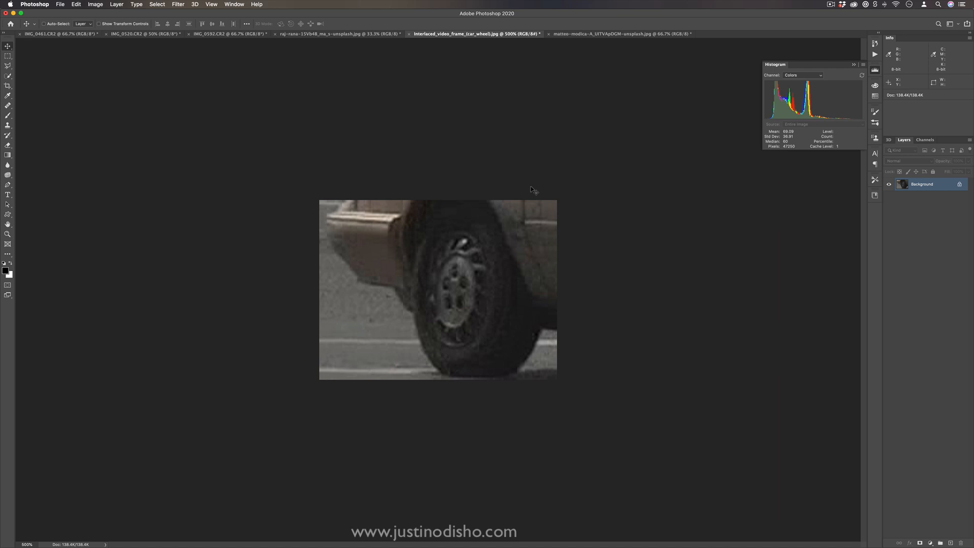
pyautogui.moveTo(558, 318)
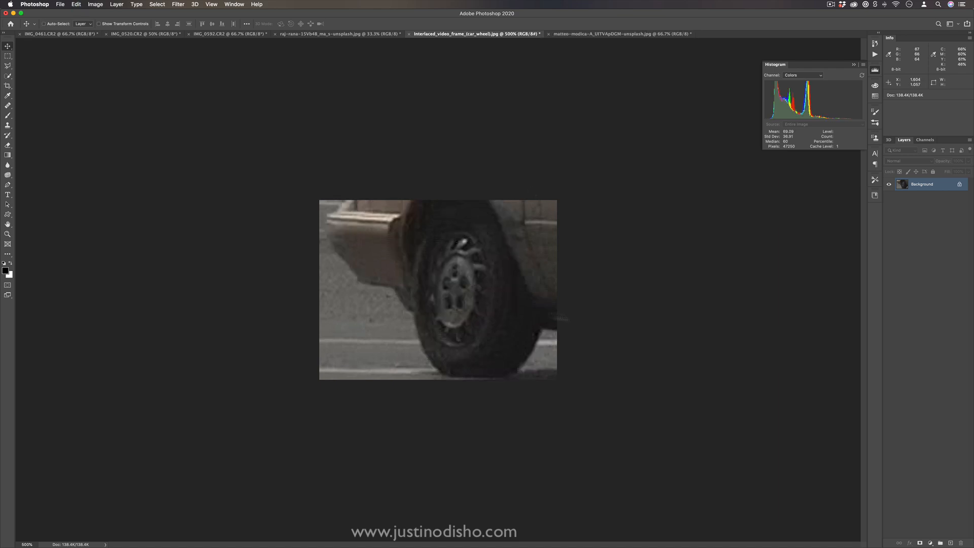
pyautogui.moveTo(447, 293)
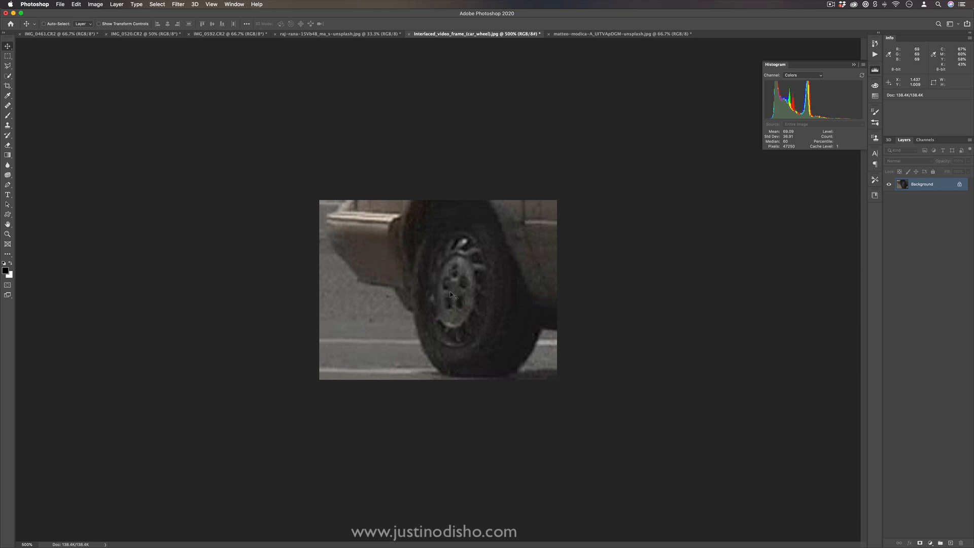
pyautogui.moveTo(489, 270)
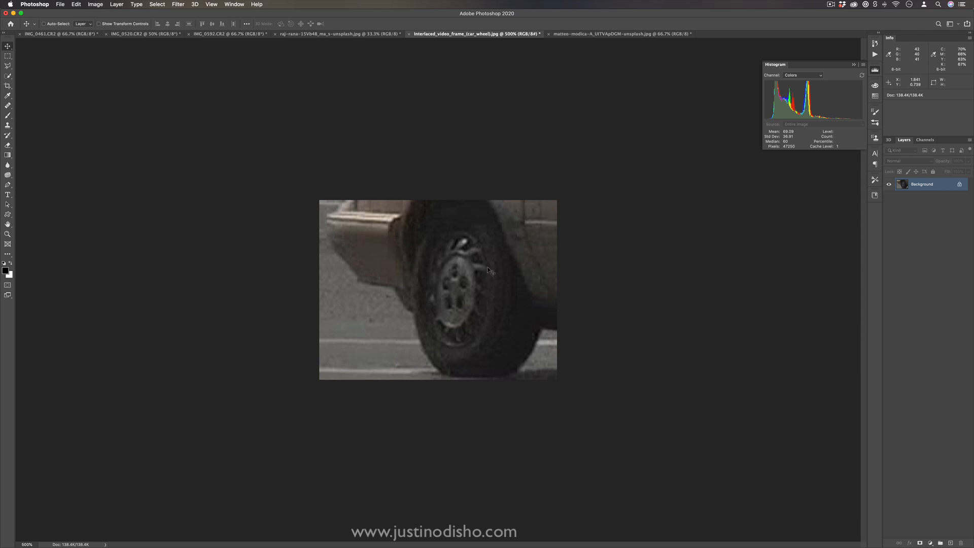
pyautogui.moveTo(493, 273)
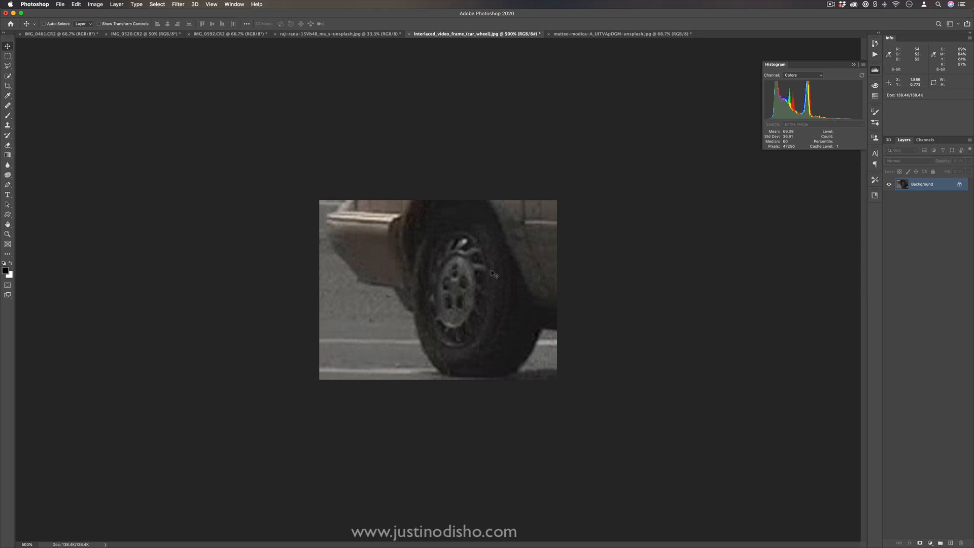
pyautogui.moveTo(503, 271)
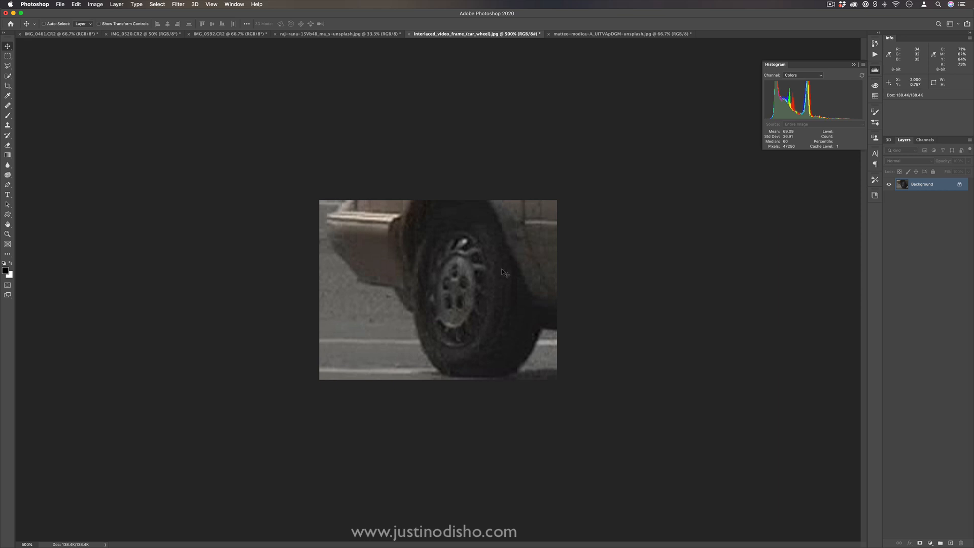
# - Return to the sunset photo and apply Video > NTSC Colors to the saturated image
pyautogui.click(620, 34)
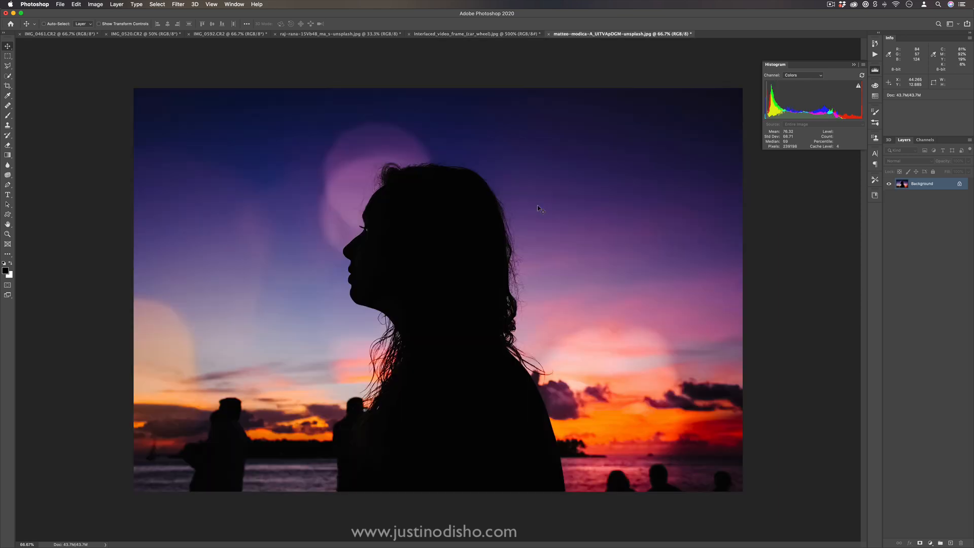
pyautogui.moveTo(566, 231)
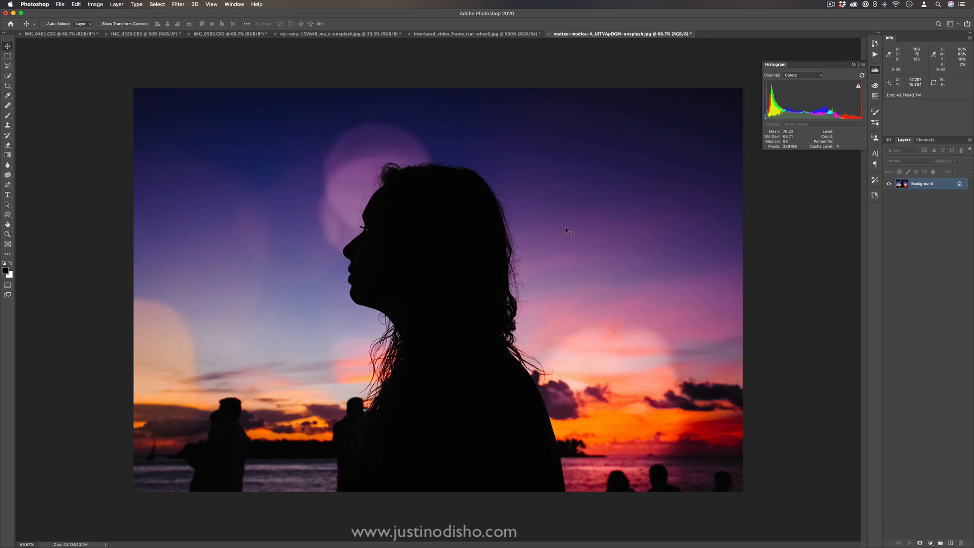
pyautogui.moveTo(674, 444)
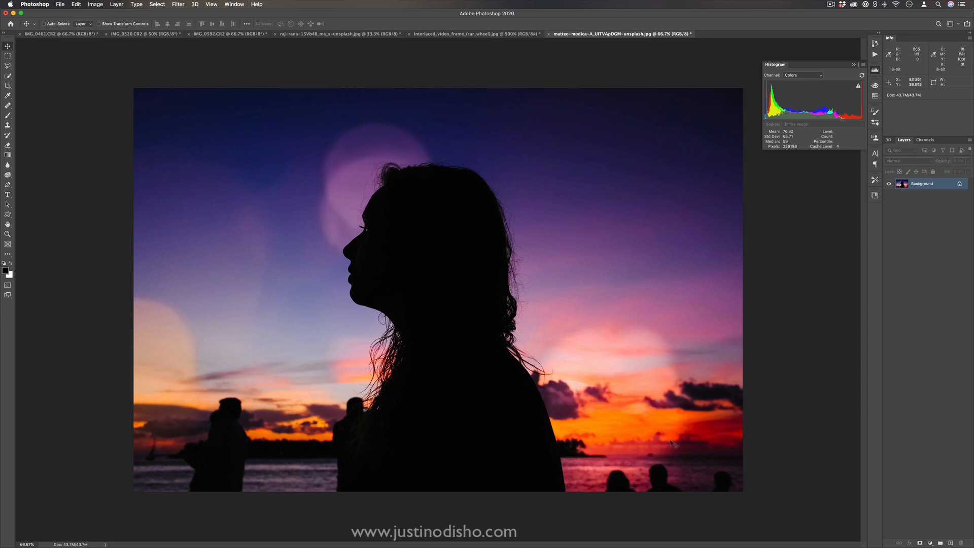
pyautogui.moveTo(731, 436)
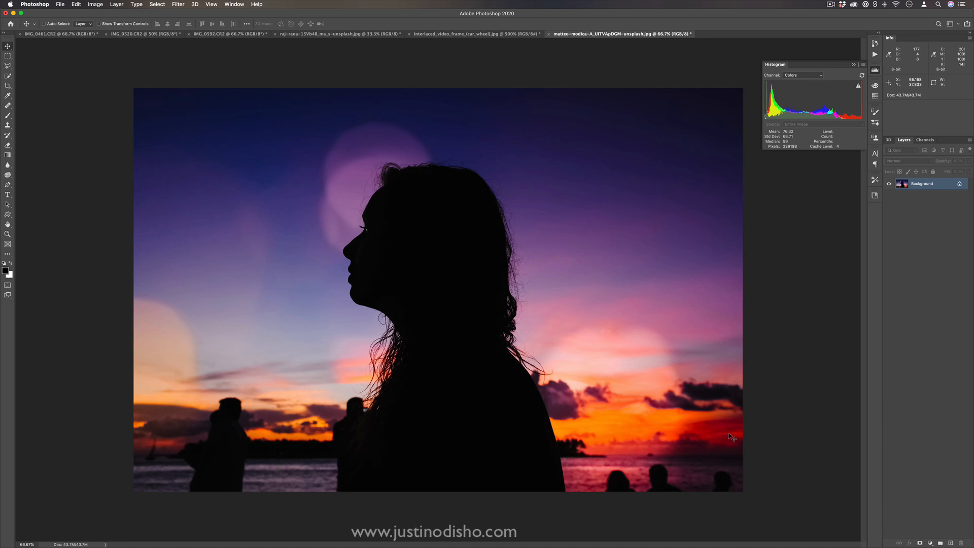
pyautogui.click(155, 5)
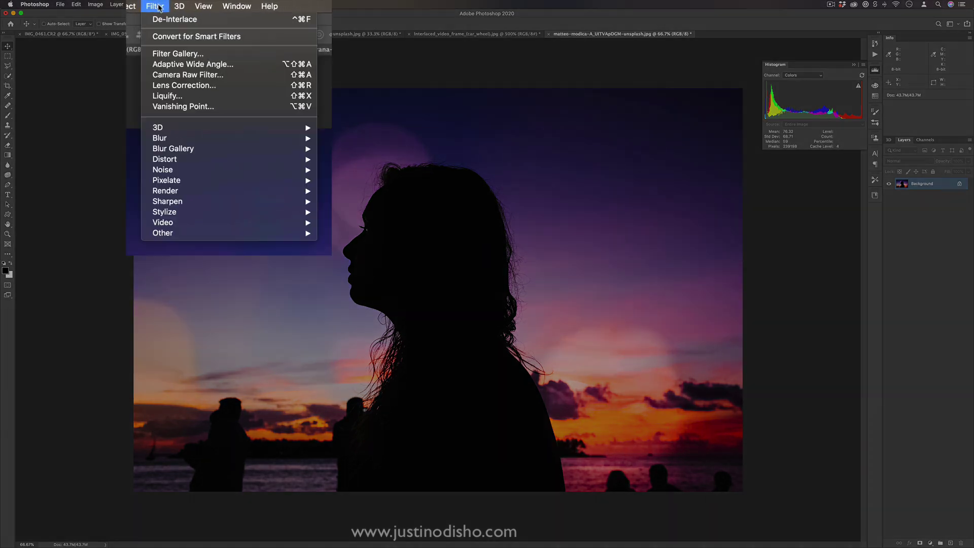
pyautogui.moveTo(183, 152)
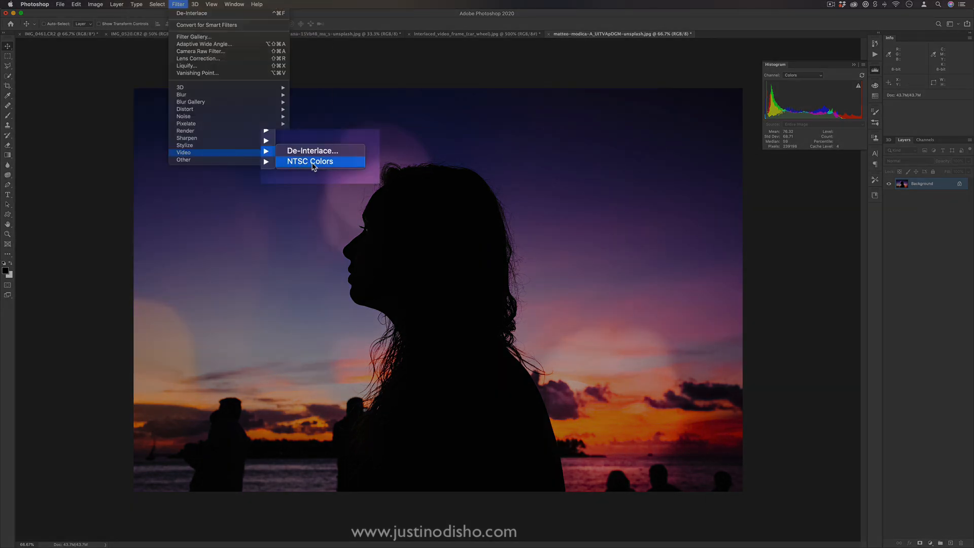
pyautogui.click(310, 161)
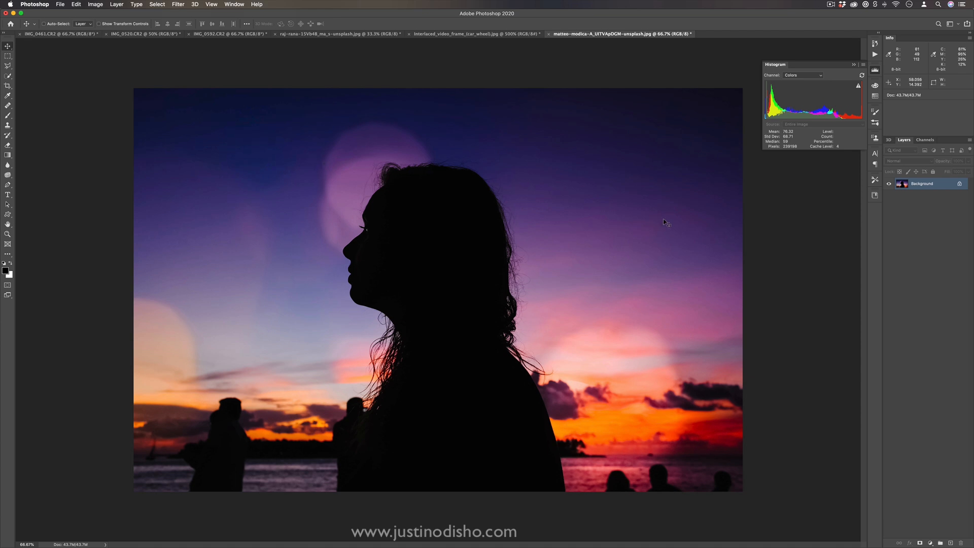
pyautogui.moveTo(711, 411)
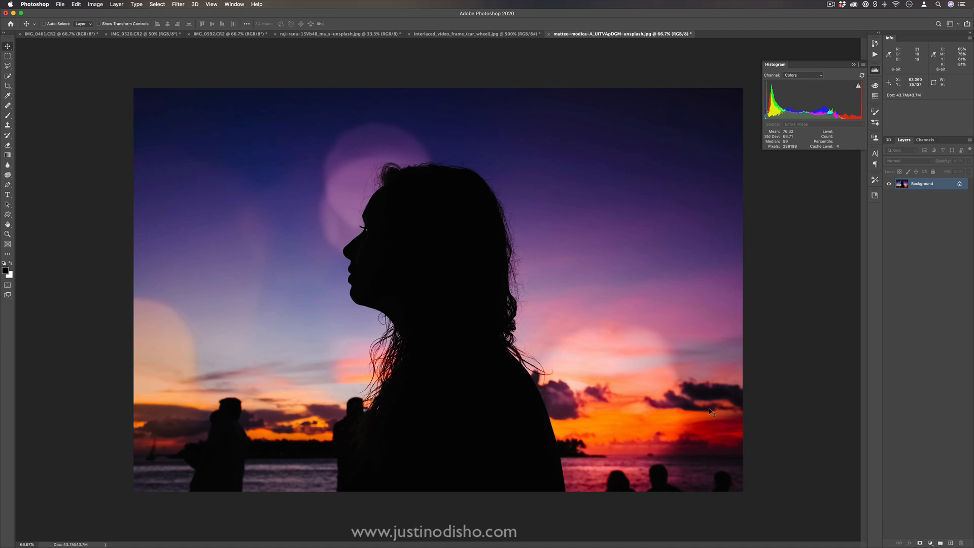
pyautogui.moveTo(711, 434)
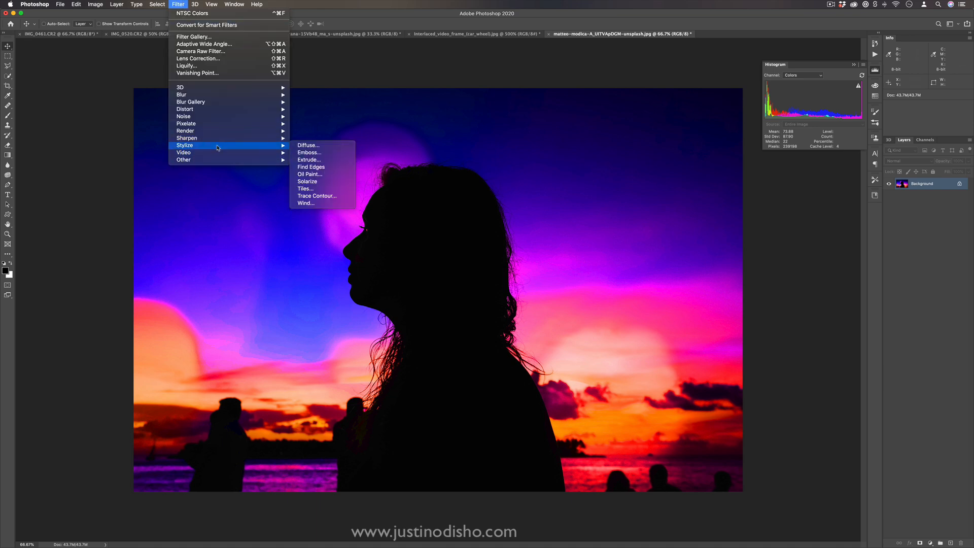
pyautogui.moveTo(184, 152)
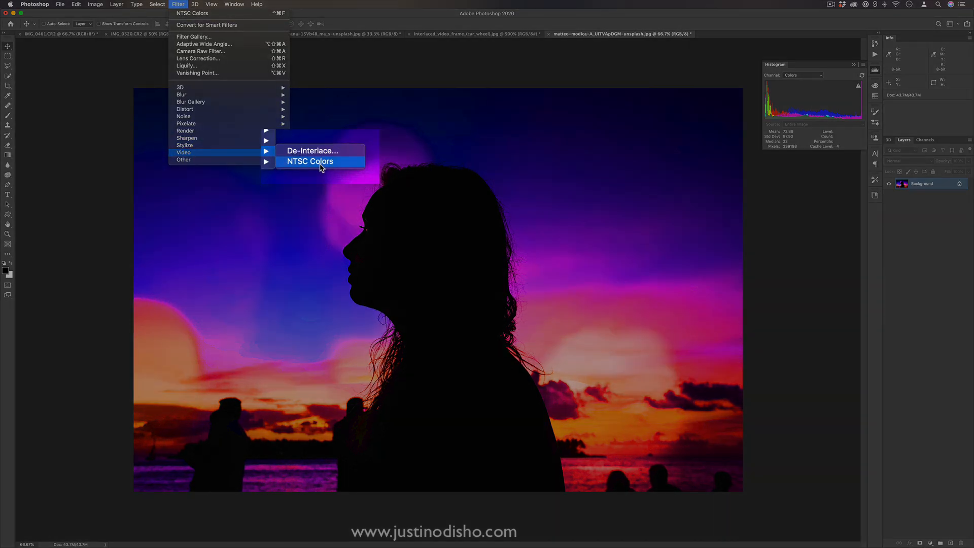
pyautogui.click(310, 161)
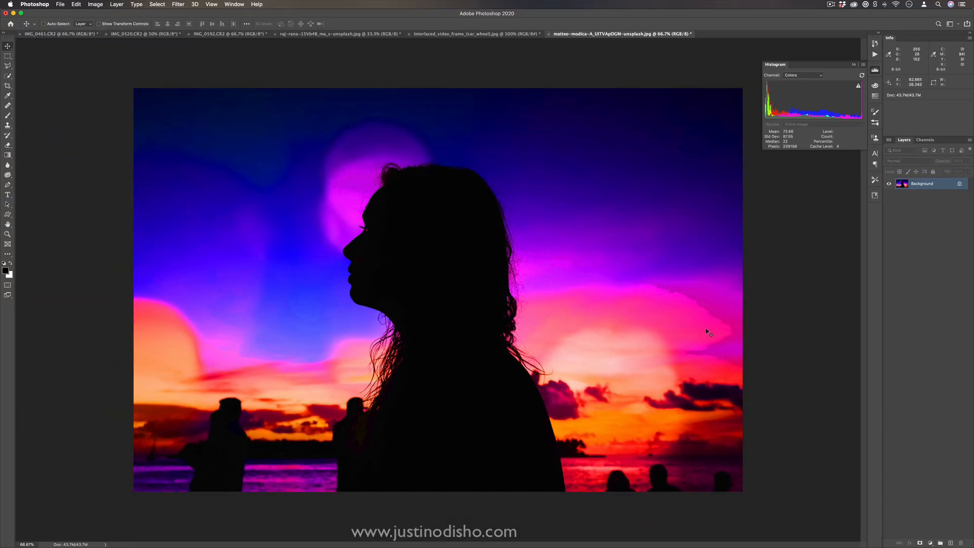
pyautogui.moveTo(718, 331)
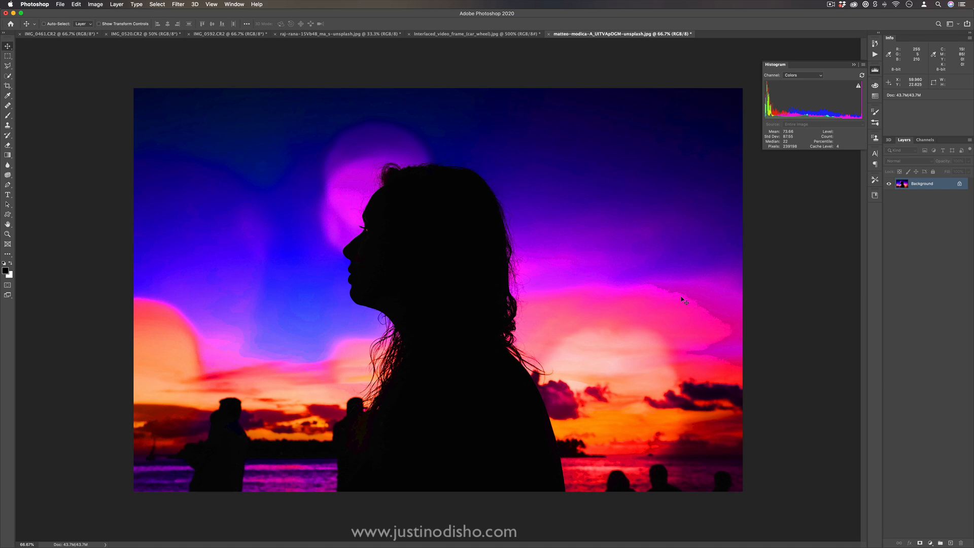
pyautogui.moveTo(341, 163)
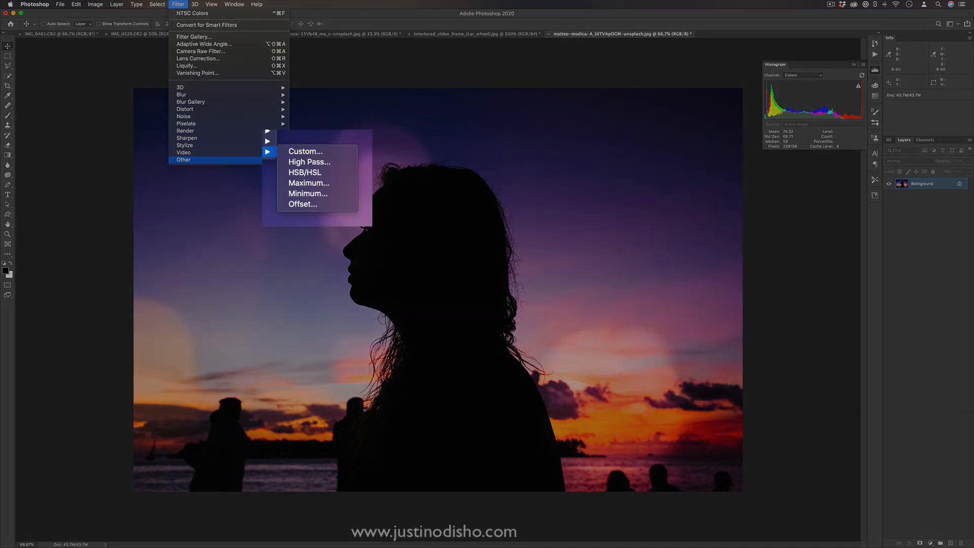
pyautogui.moveTo(305, 151)
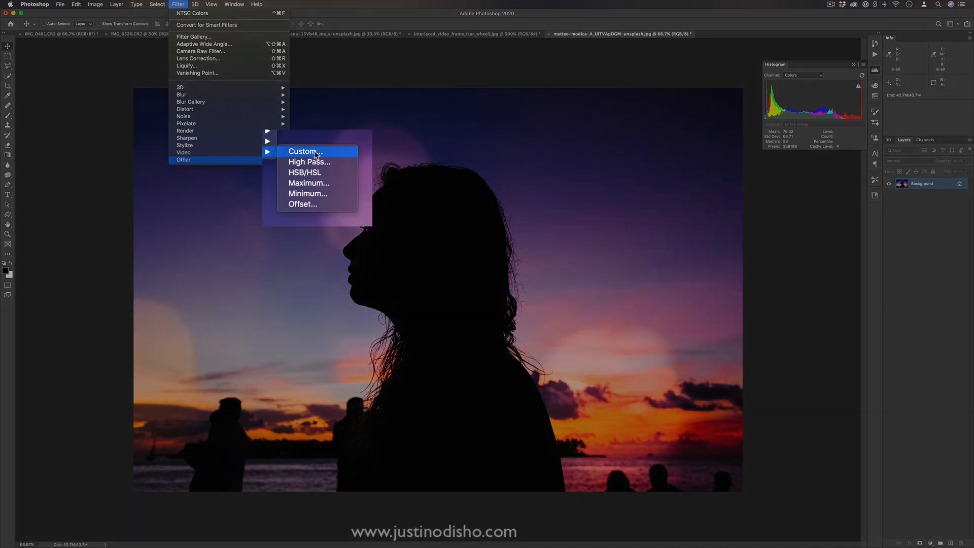
pyautogui.click(304, 151)
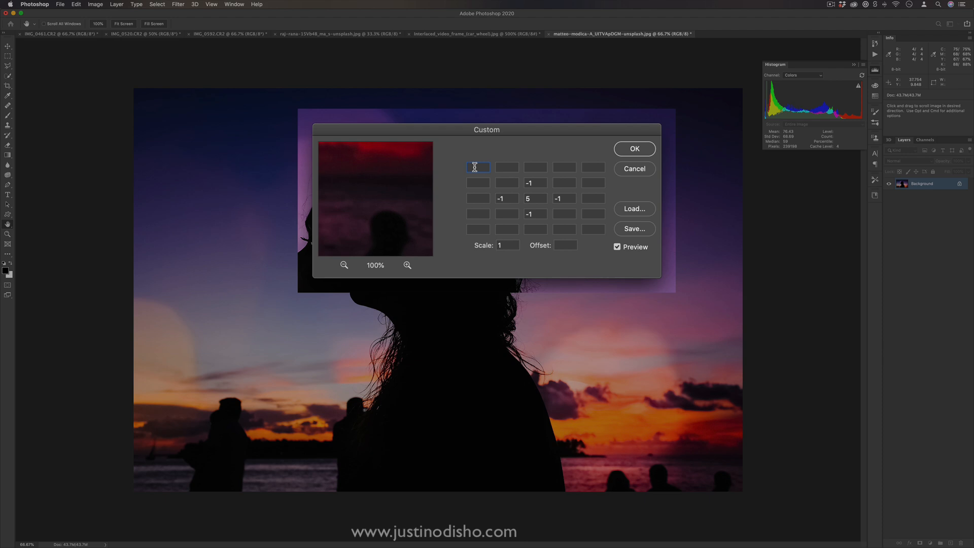
pyautogui.moveTo(598, 159)
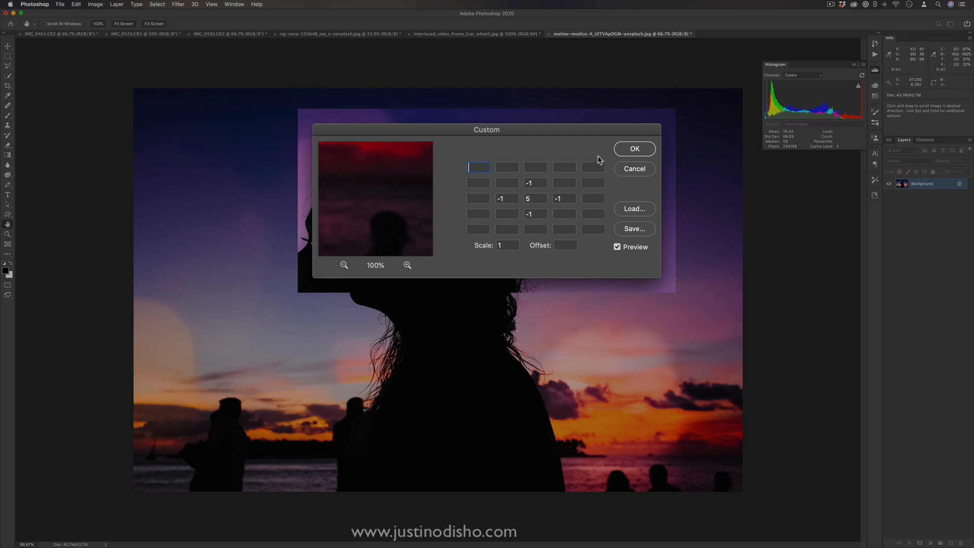
pyautogui.moveTo(478, 166)
pyautogui.write('-1')
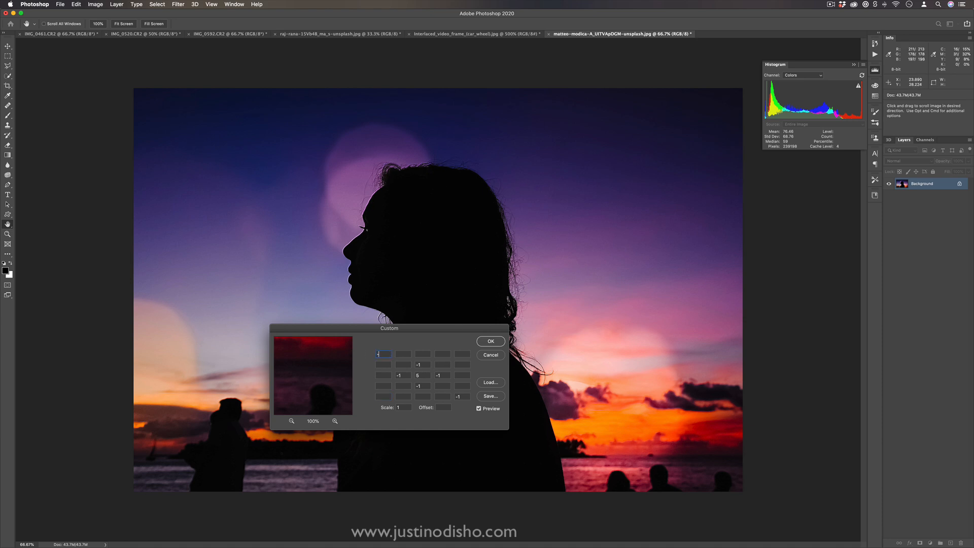
pyautogui.write('-20')
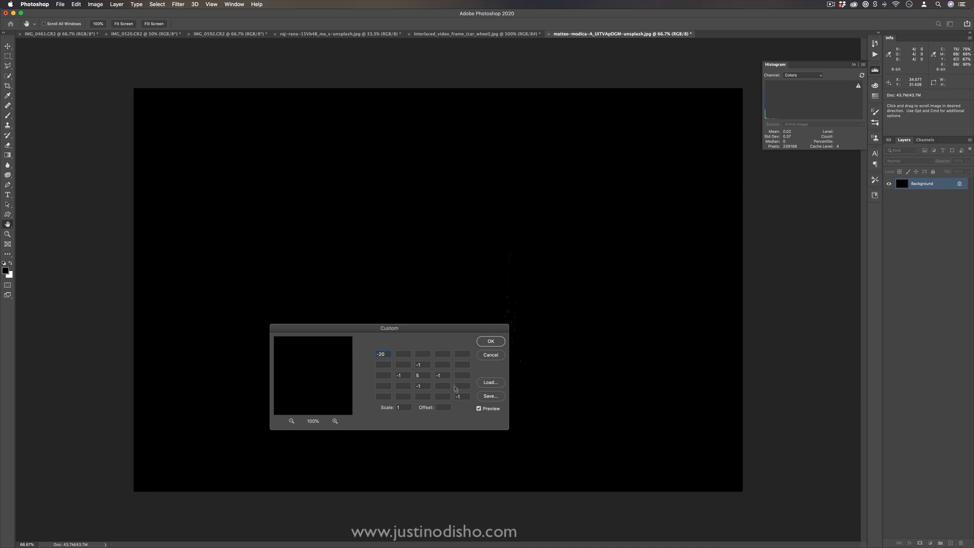
pyautogui.write('20')
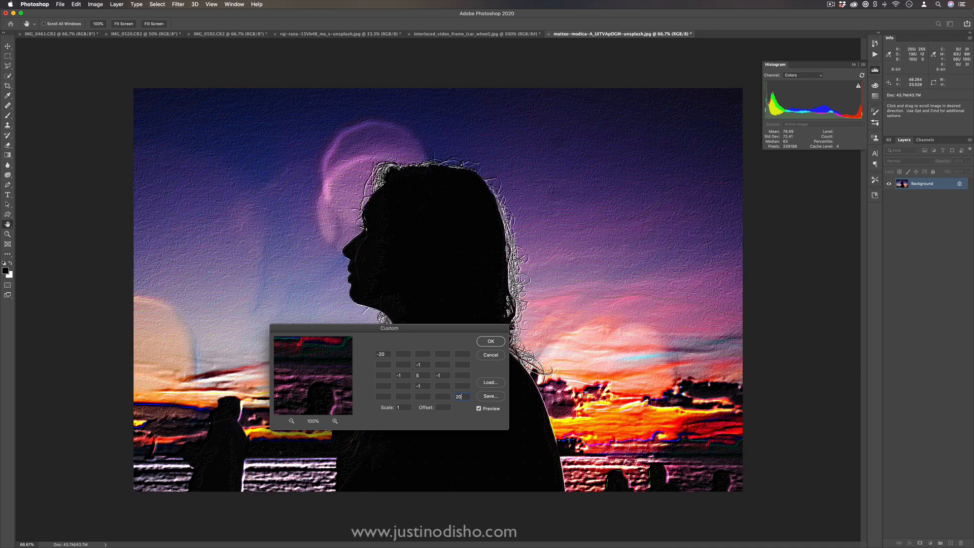
pyautogui.moveTo(669, 166)
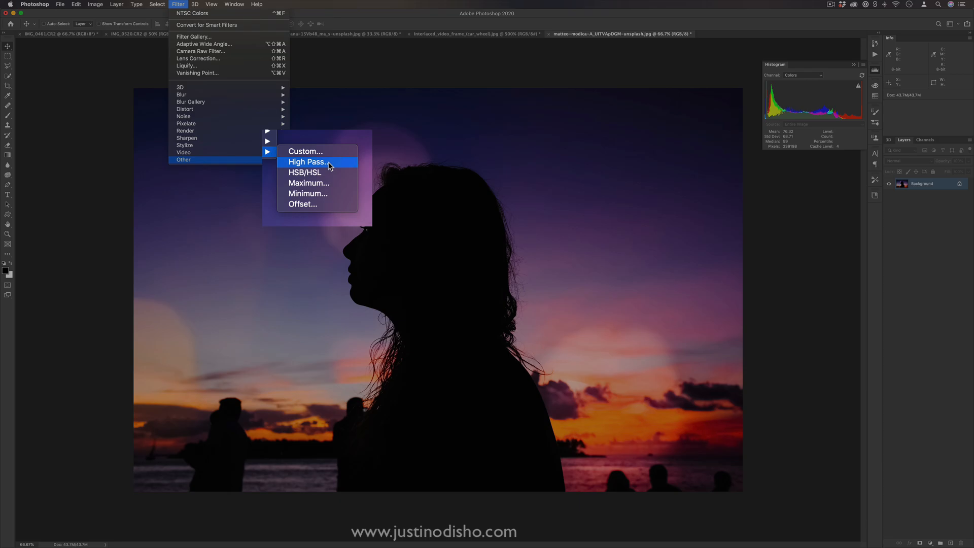
pyautogui.click(306, 162)
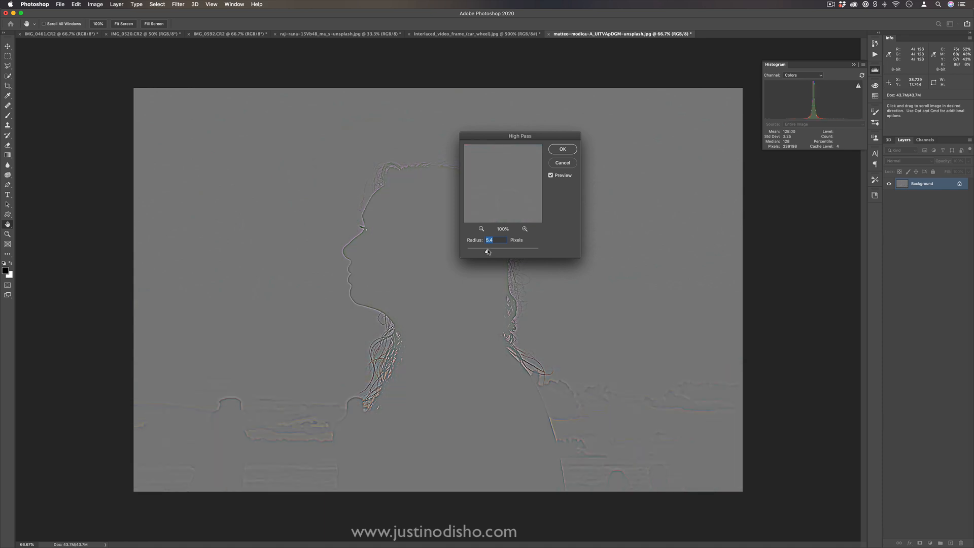
pyautogui.click(561, 149)
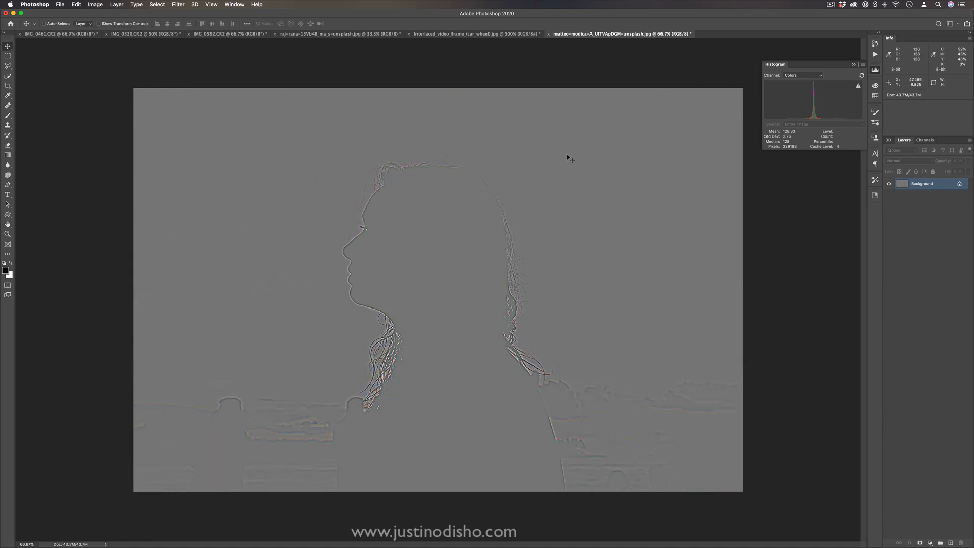
pyautogui.moveTo(605, 449)
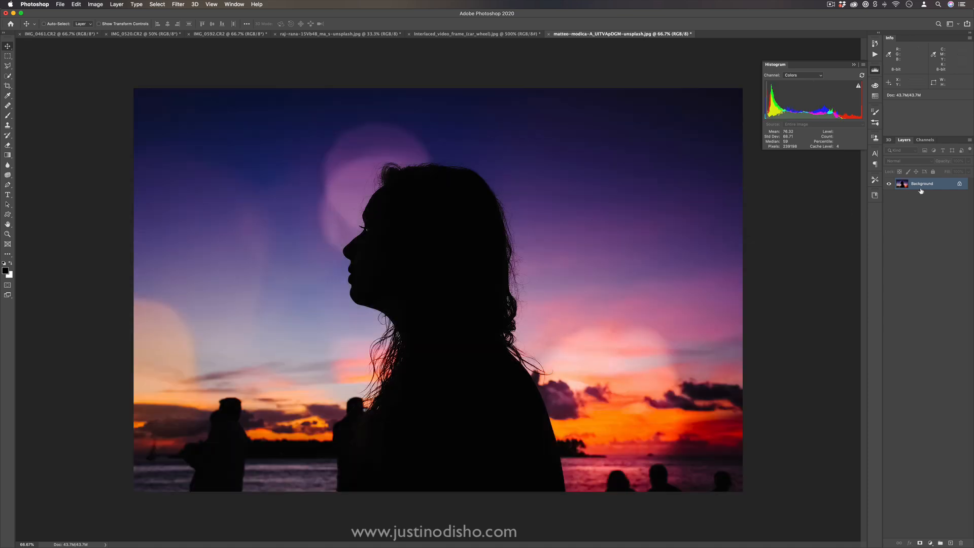
# - Convert the Background layer to a Smart Object and apply High Pass
pyautogui.rightClick(922, 183)
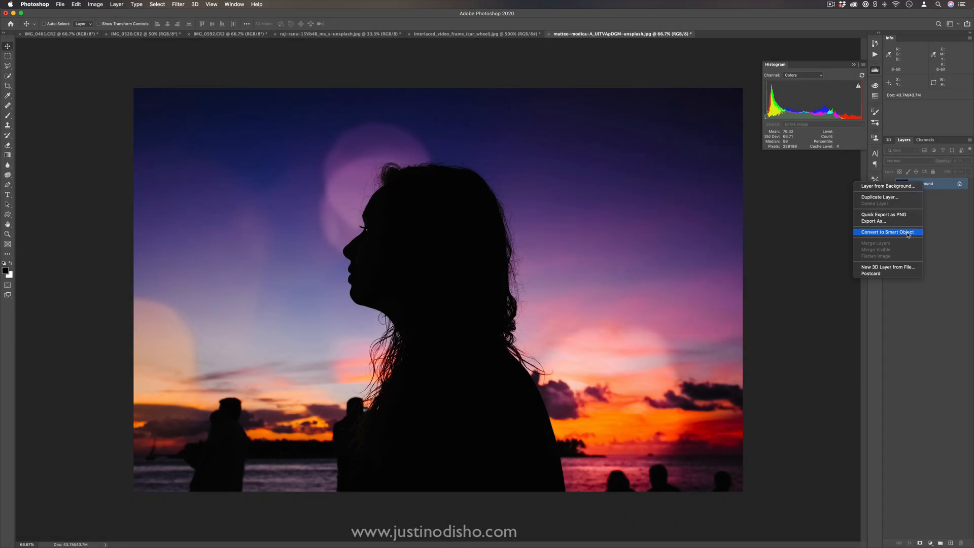
pyautogui.click(157, 5)
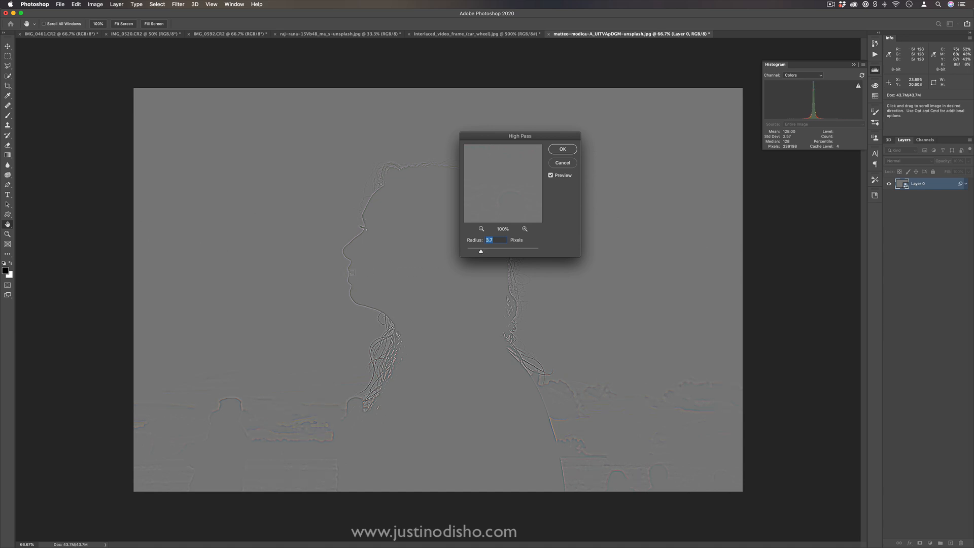
pyautogui.click(561, 148)
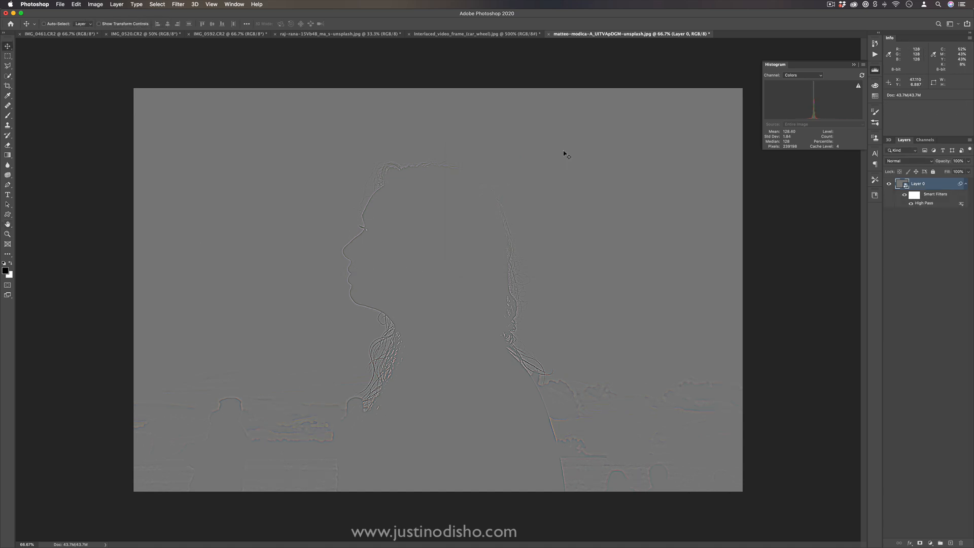
# - Set the High Pass filter's blending mode to Overlay after comparing Soft Light
pyautogui.doubleClick(961, 203)
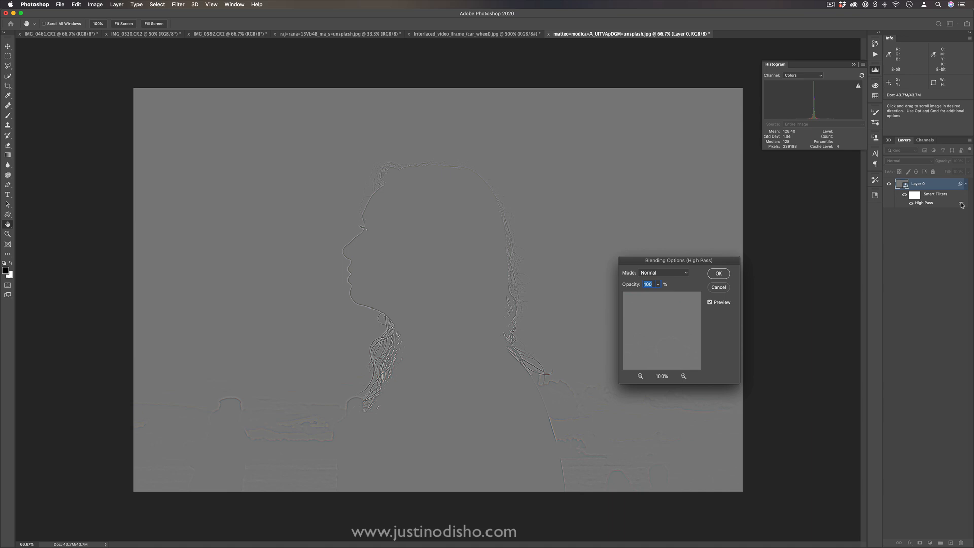
pyautogui.click(663, 272)
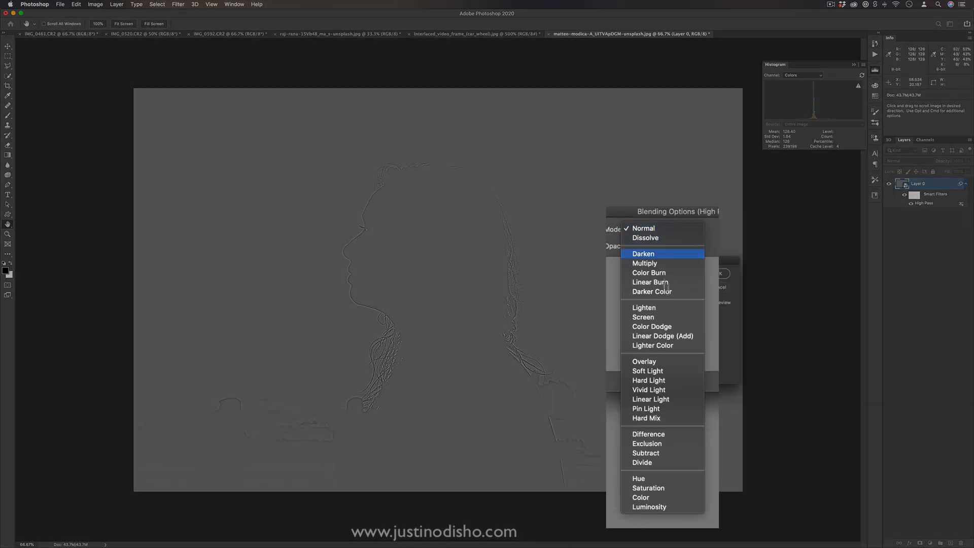
pyautogui.click(644, 360)
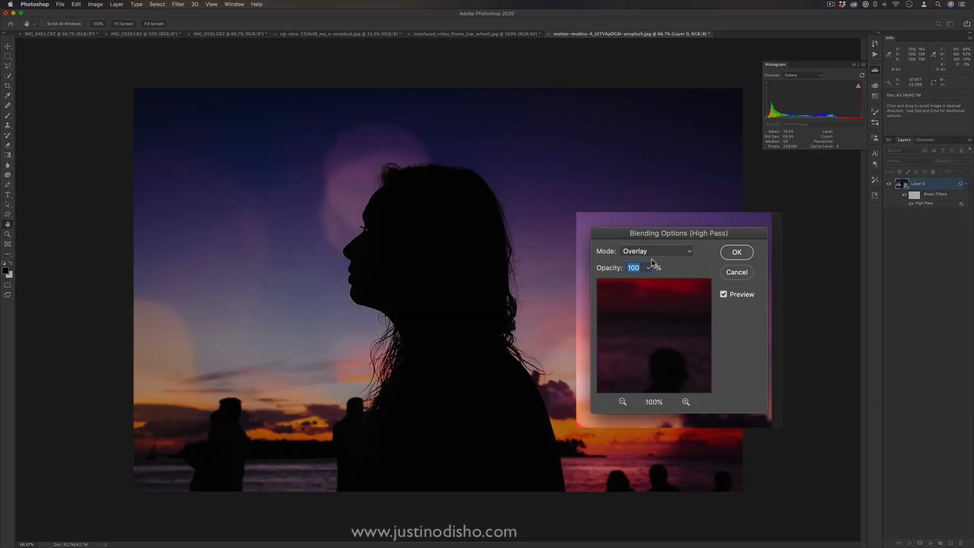
pyautogui.click(655, 251)
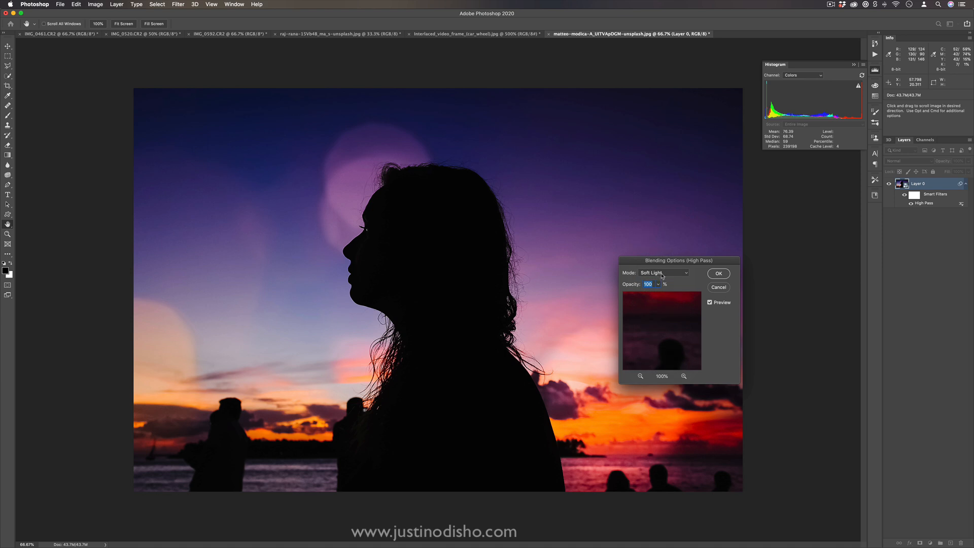
pyautogui.click(662, 273)
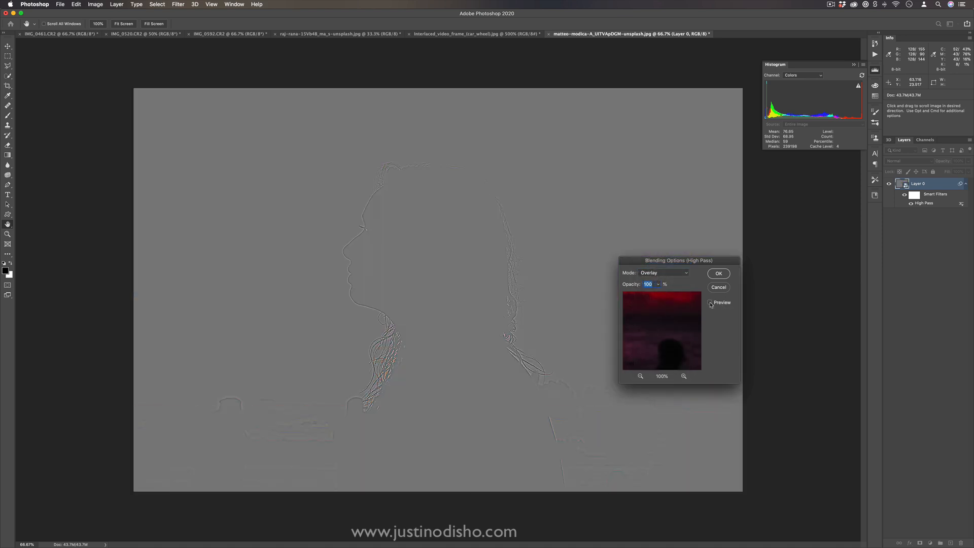
pyautogui.click(718, 274)
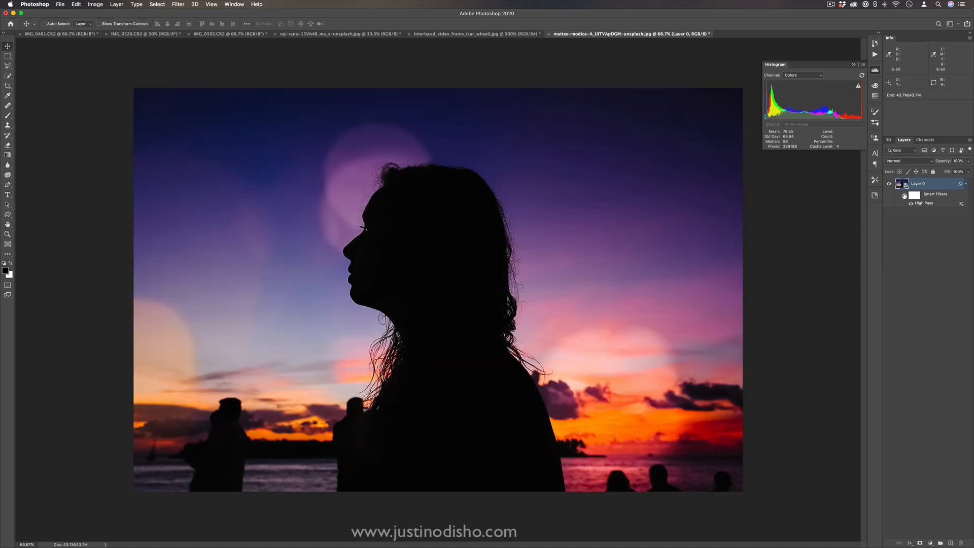
pyautogui.moveTo(519, 317)
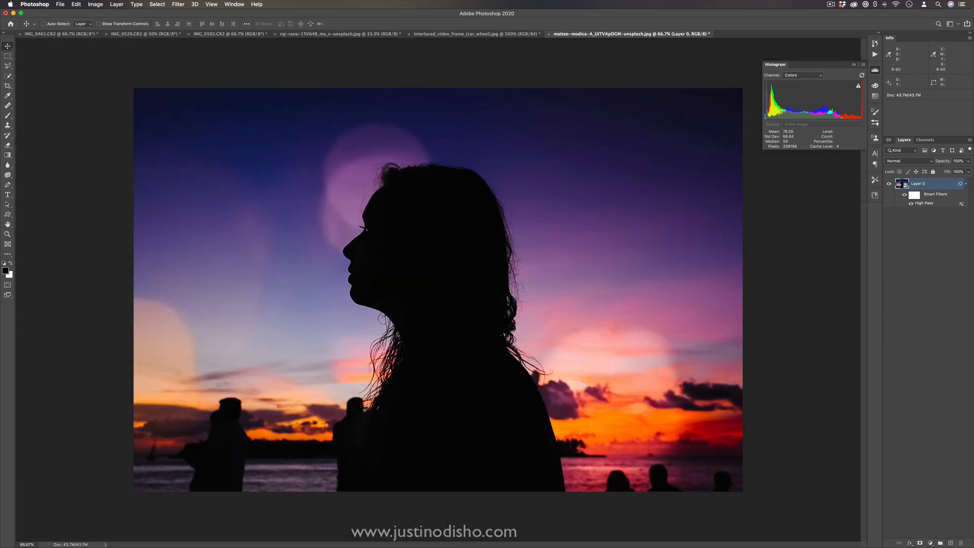
pyautogui.doubleClick(931, 203)
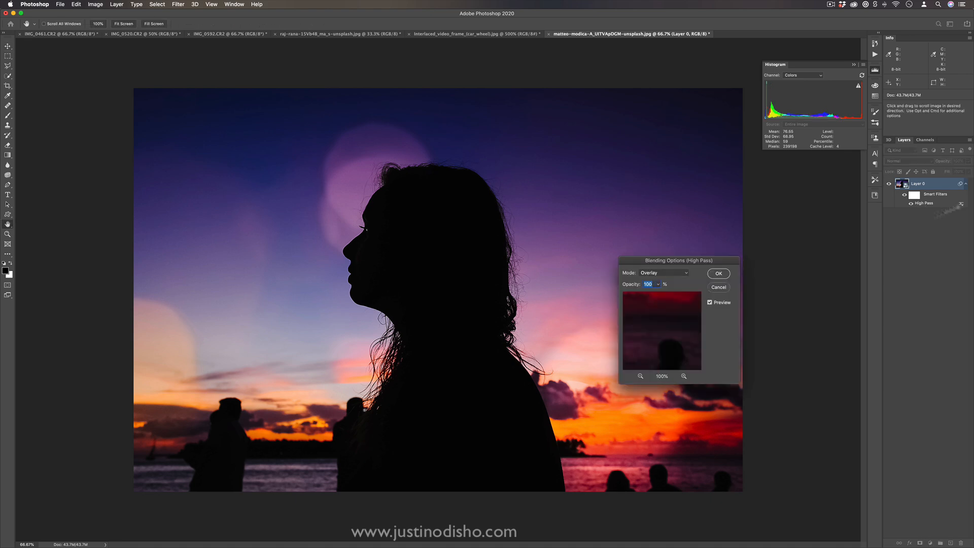
# - Set High Pass radius 7, add a Threshold filter at level 121, and hide it
pyautogui.click(664, 272)
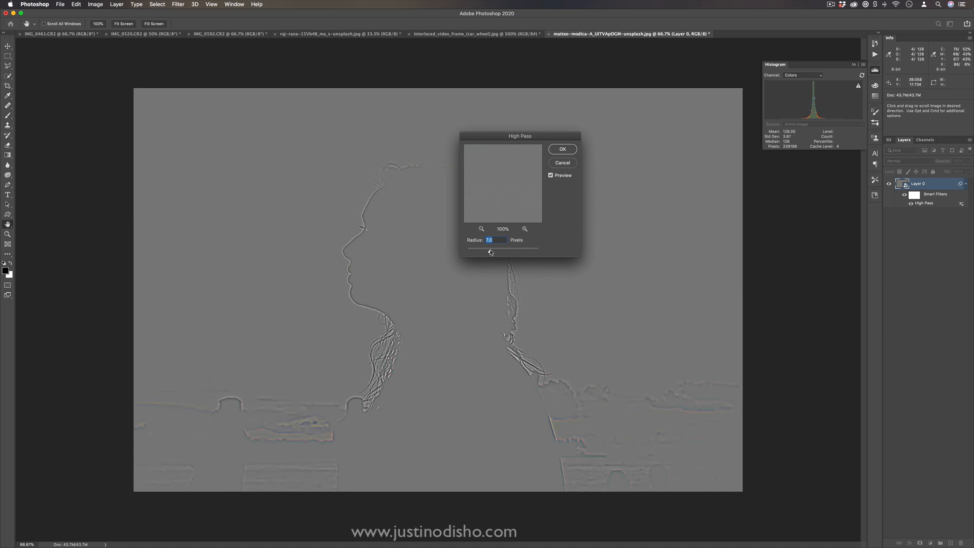
pyautogui.click(561, 149)
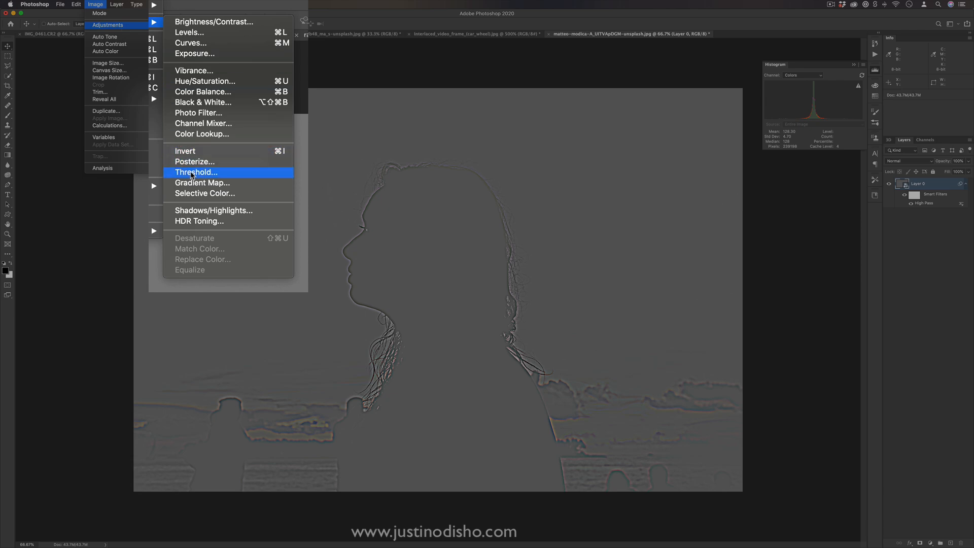
pyautogui.click(195, 172)
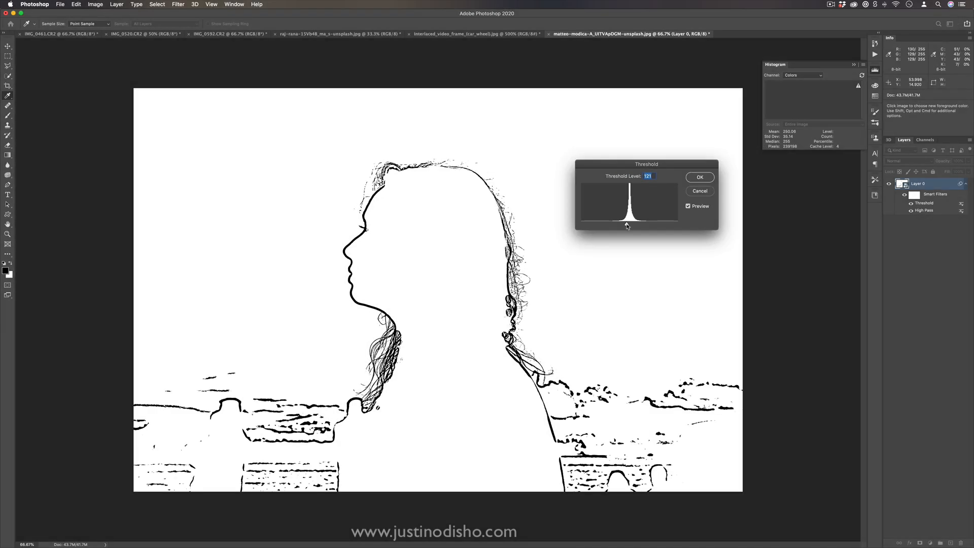
pyautogui.moveTo(550, 290)
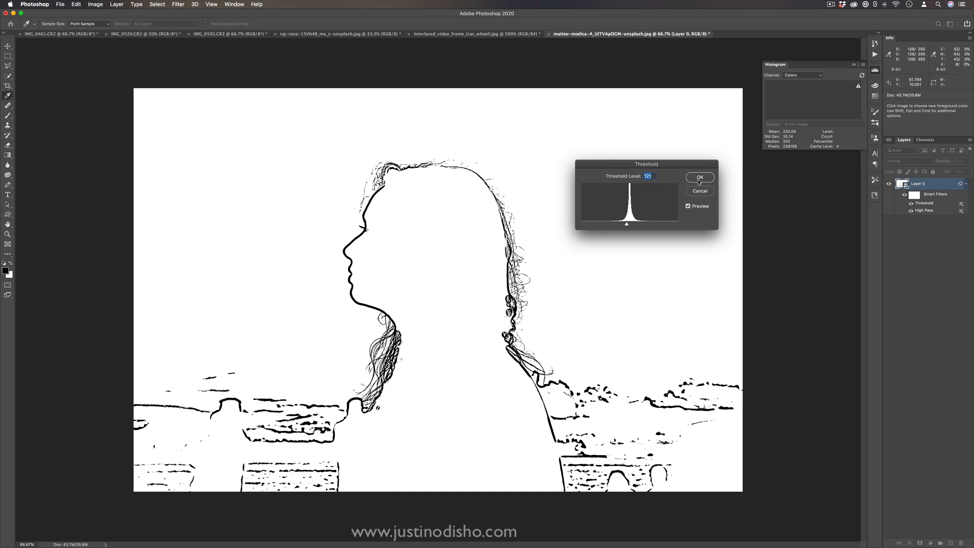
pyautogui.moveTo(699, 191)
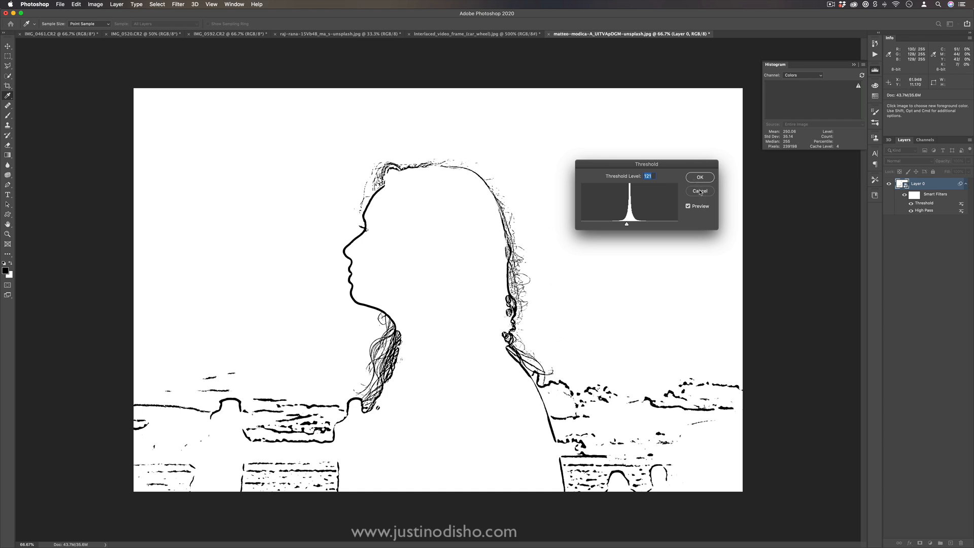
pyautogui.click(699, 177)
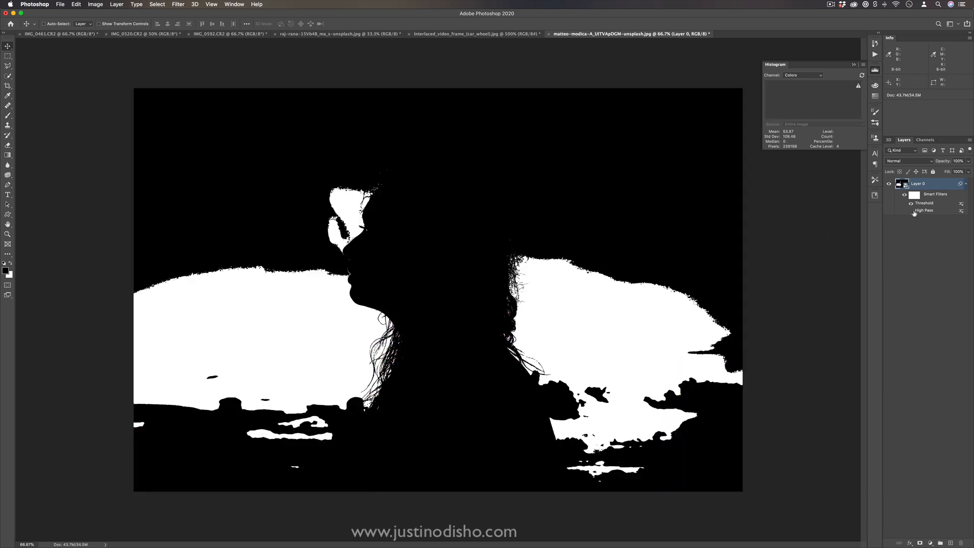
pyautogui.click(910, 203)
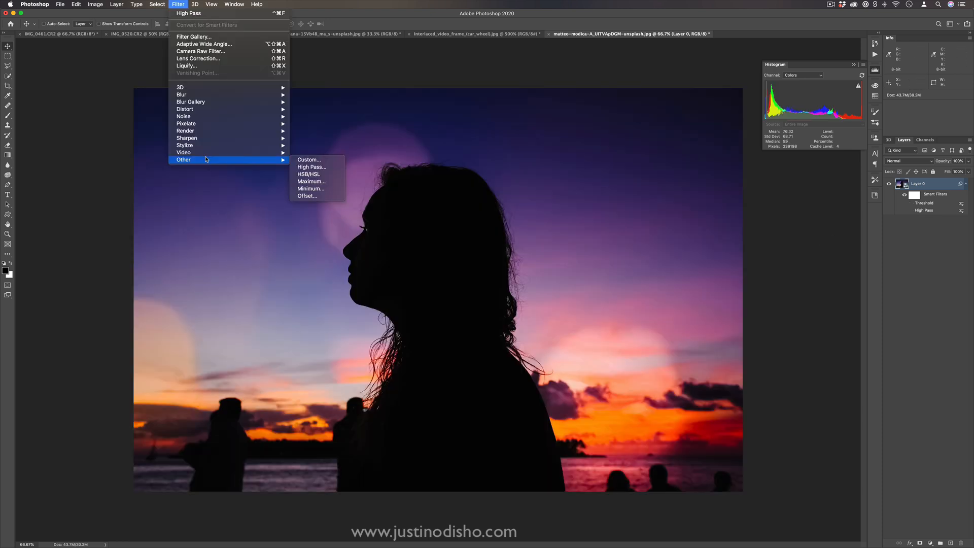
pyautogui.moveTo(304, 172)
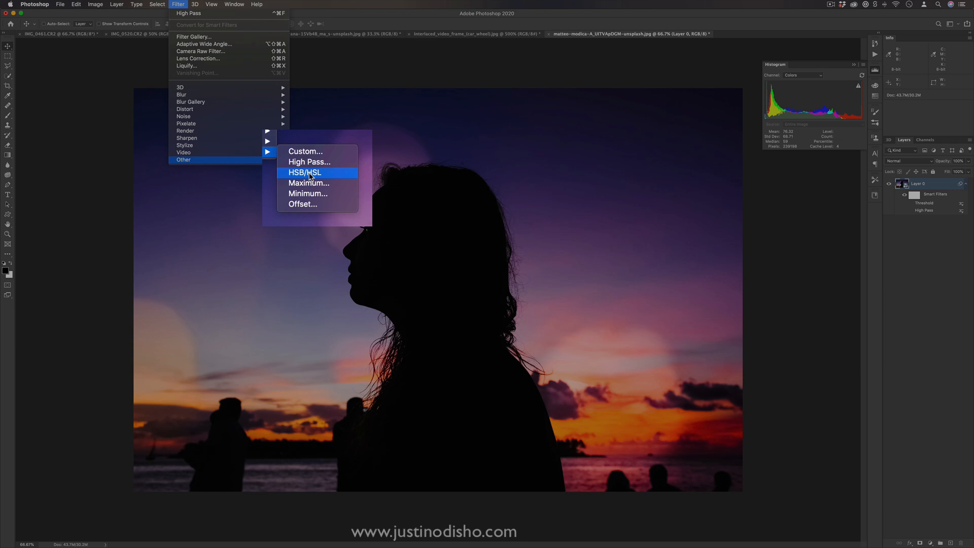
# - Try the HSB/HSL filter with RGB input and HSL row order, then undo
pyautogui.click(304, 172)
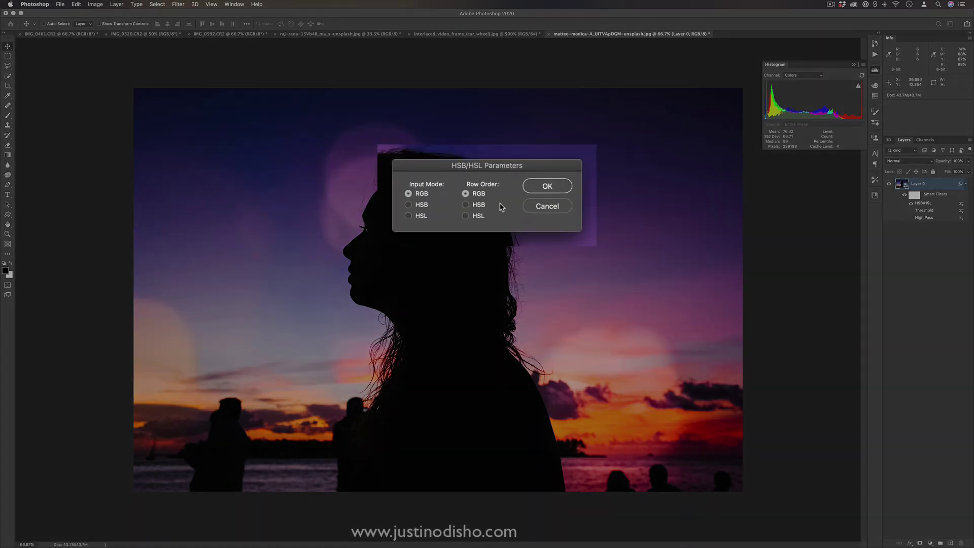
pyautogui.moveTo(421, 191)
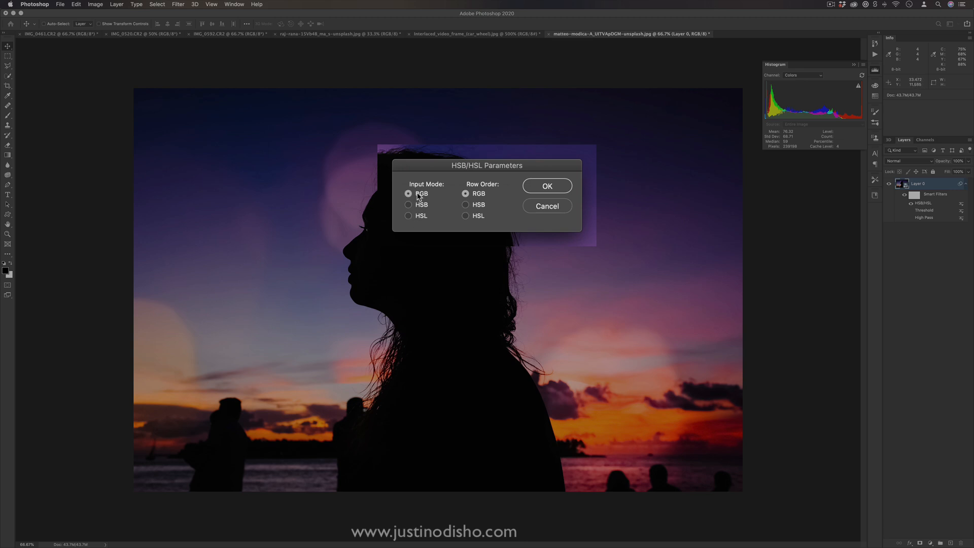
pyautogui.moveTo(359, 214)
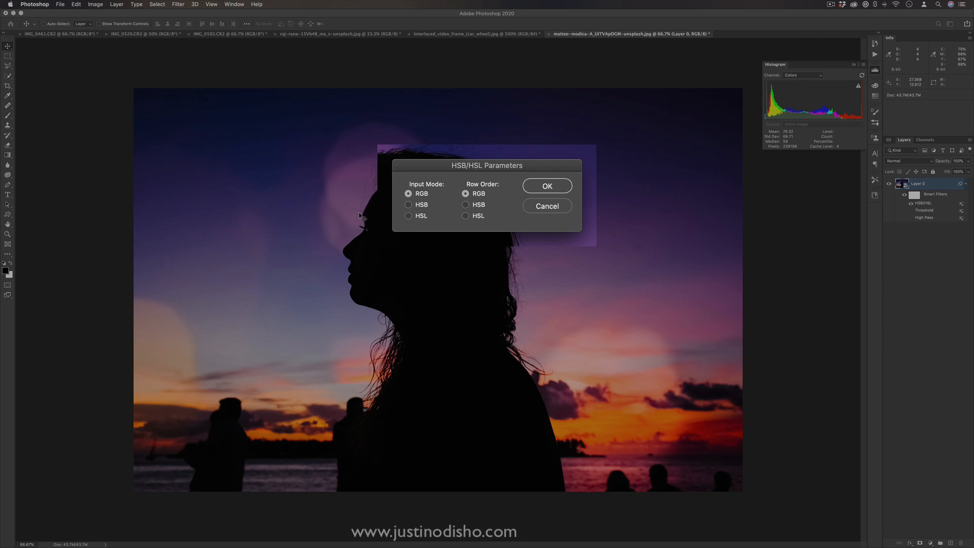
pyautogui.click(465, 215)
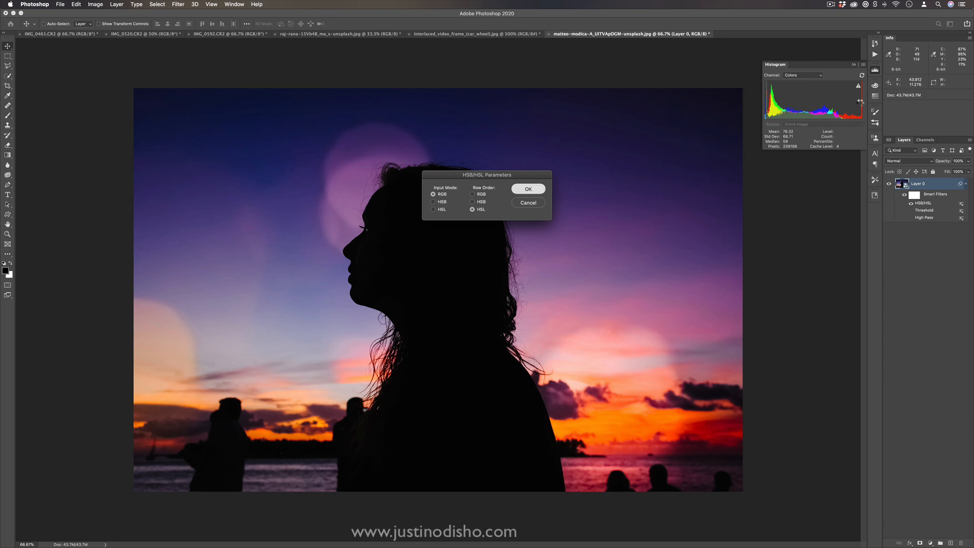
pyautogui.click(528, 188)
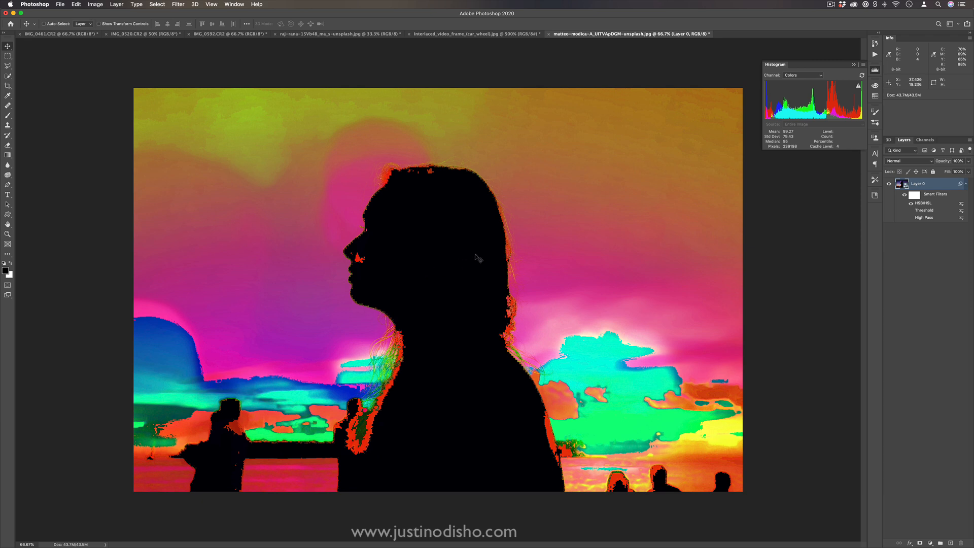
pyautogui.moveTo(478, 224)
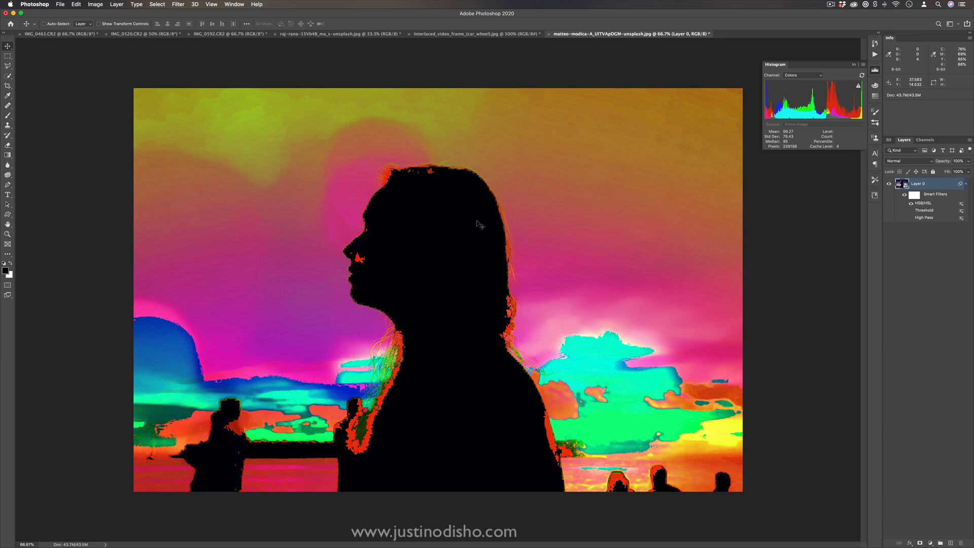
pyautogui.click(924, 202)
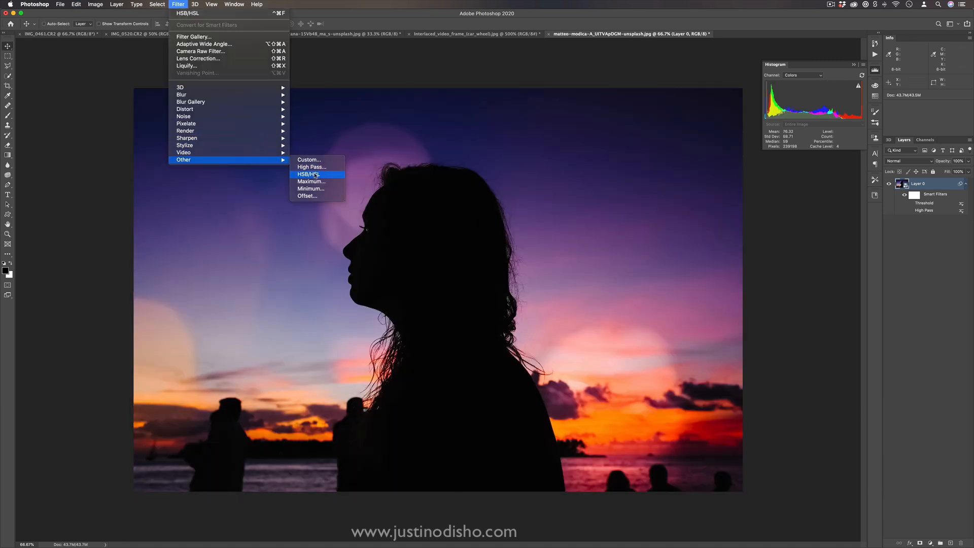
# - Reapply HSB/HSL with HSB input mode and RGB row order
pyautogui.click(309, 174)
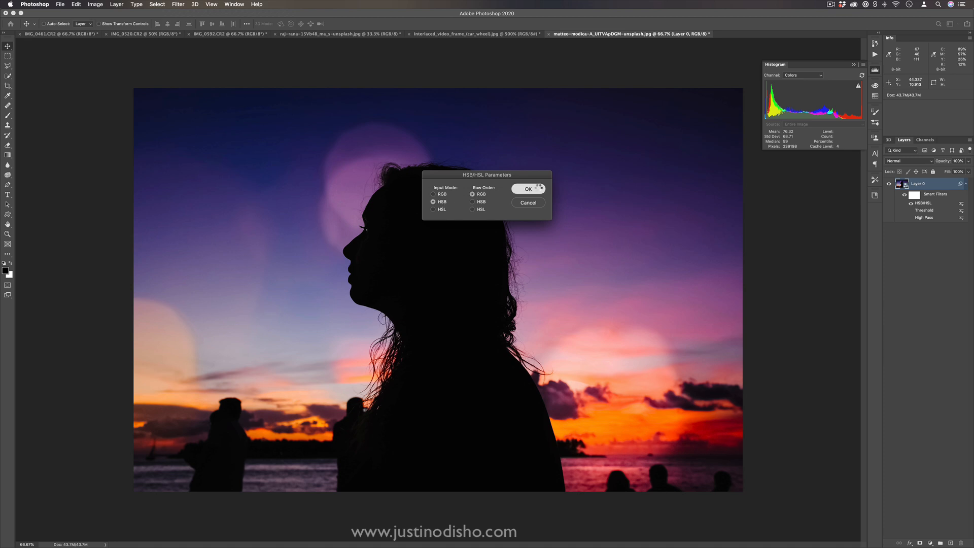
pyautogui.click(527, 188)
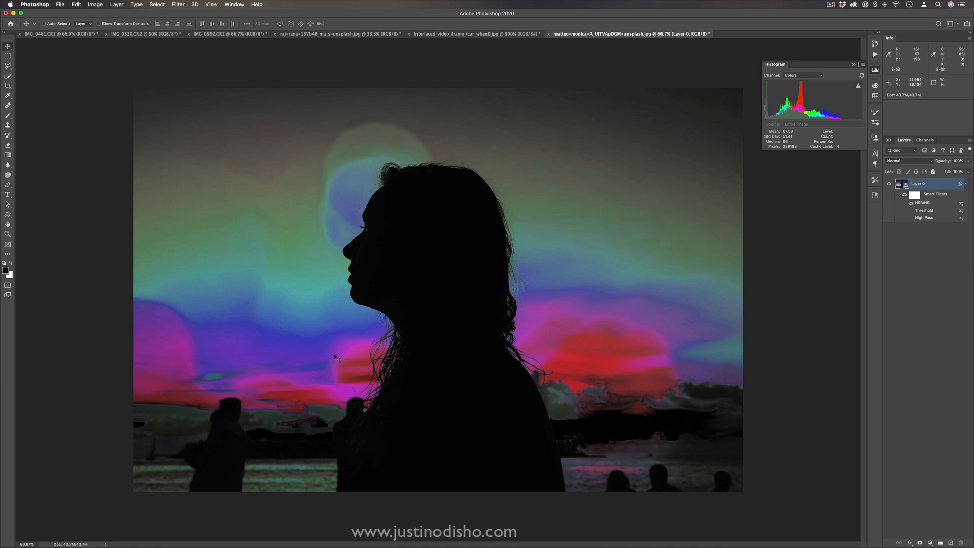
pyautogui.moveTo(335, 357)
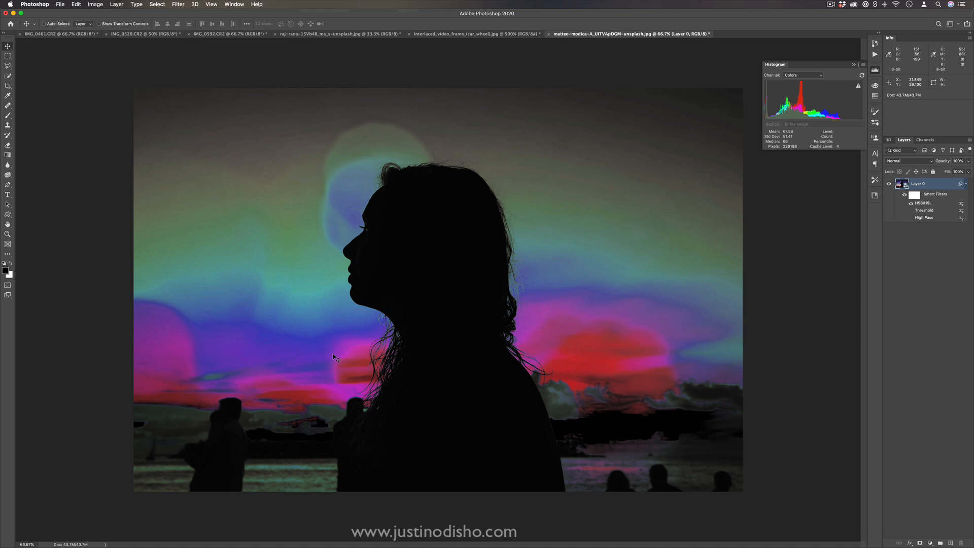
pyautogui.click(178, 5)
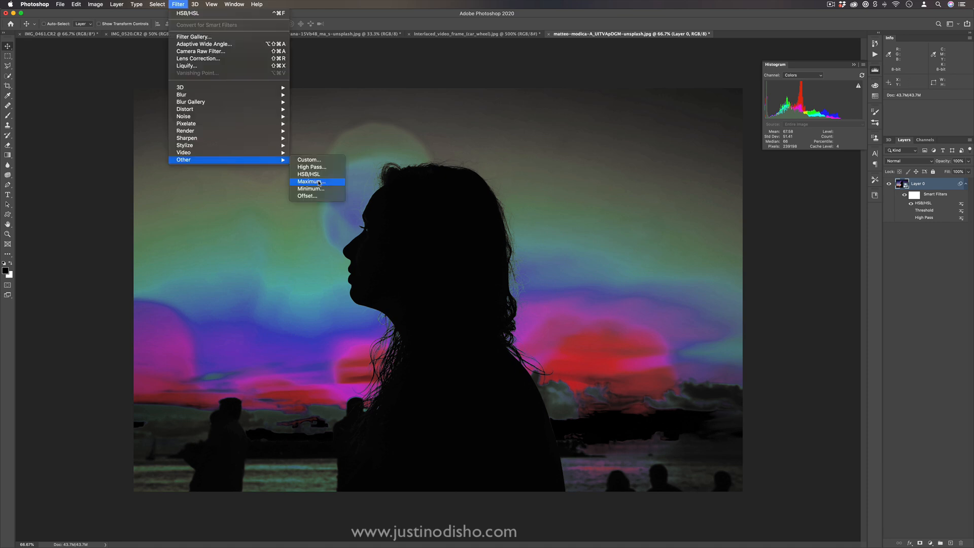
pyautogui.moveTo(307, 196)
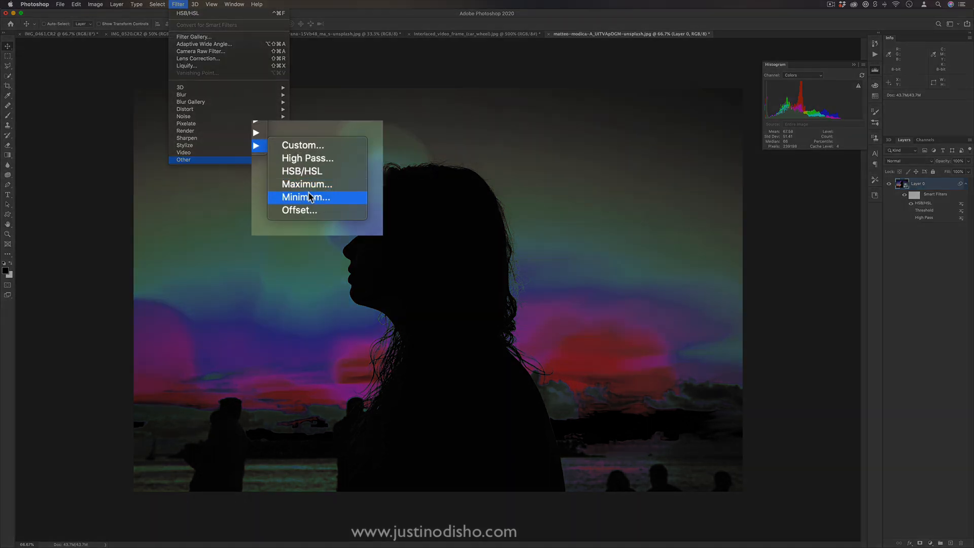
pyautogui.moveTo(323, 205)
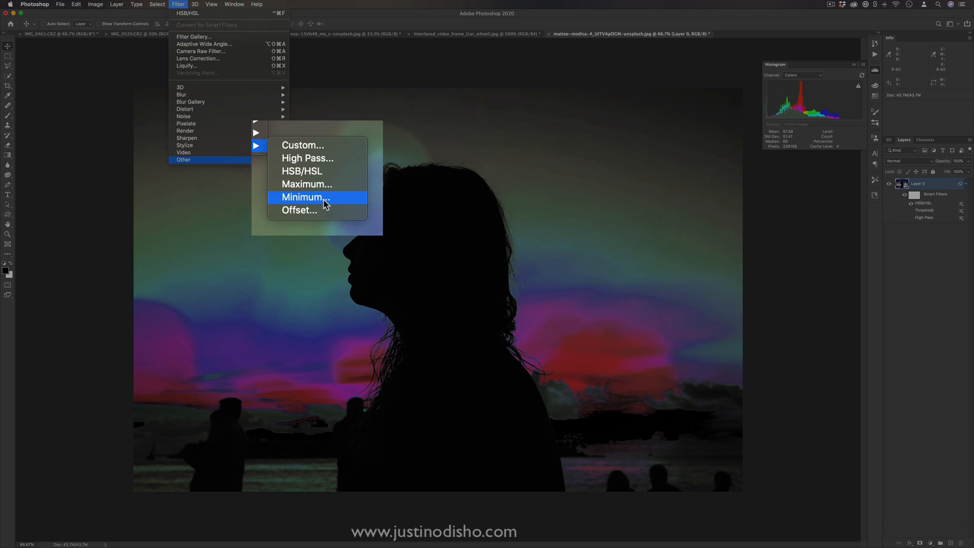
# - Preview the Maximum filter with Squareness then Roundness, and cancel it
pyautogui.click(307, 183)
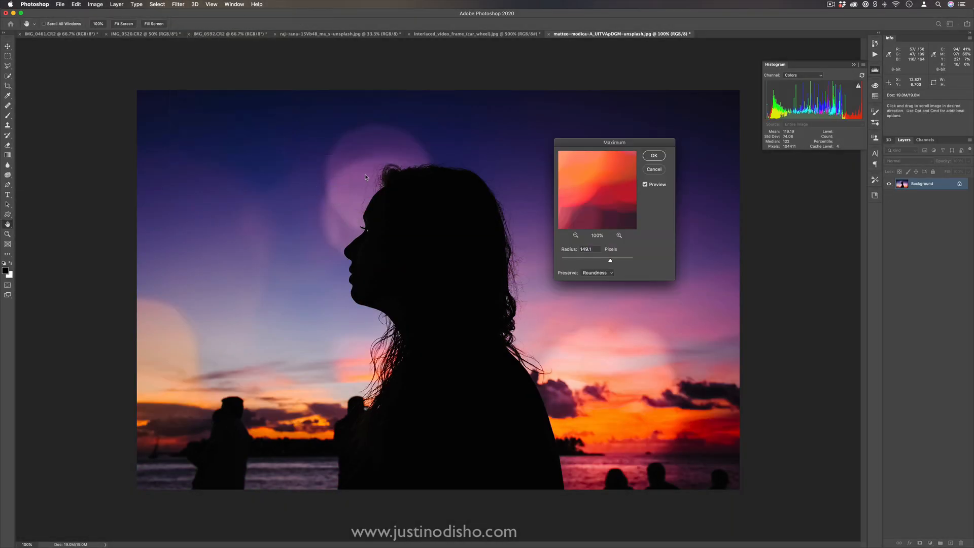
pyautogui.moveTo(525, 193)
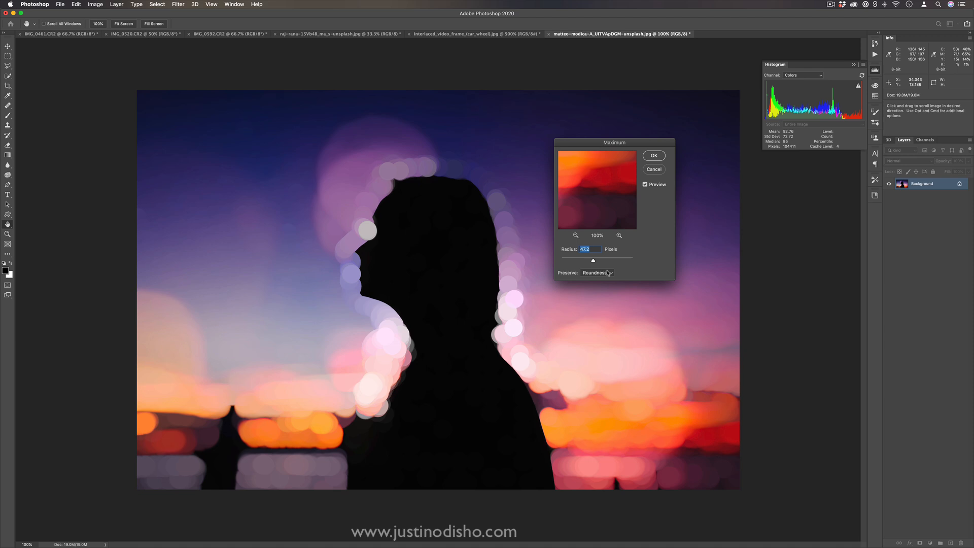
pyautogui.click(597, 273)
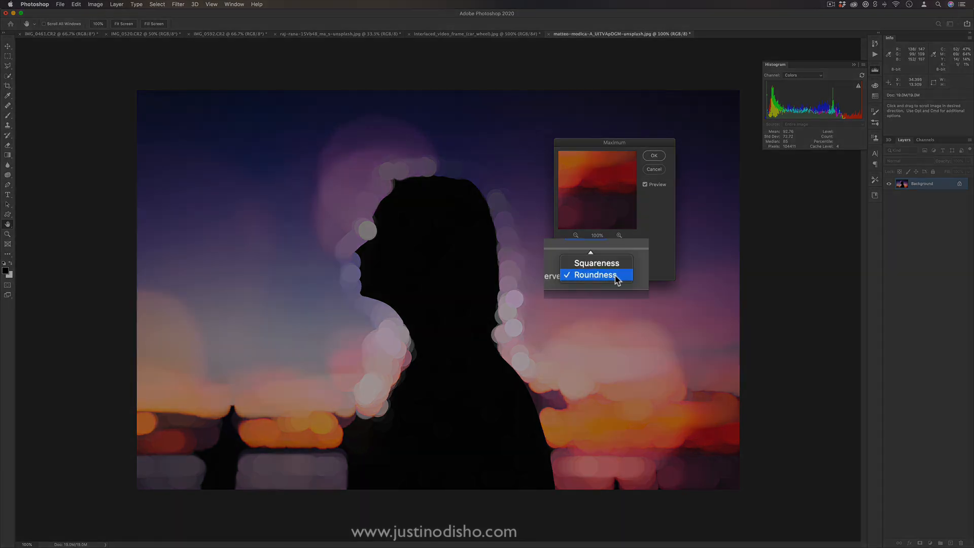
pyautogui.click(594, 263)
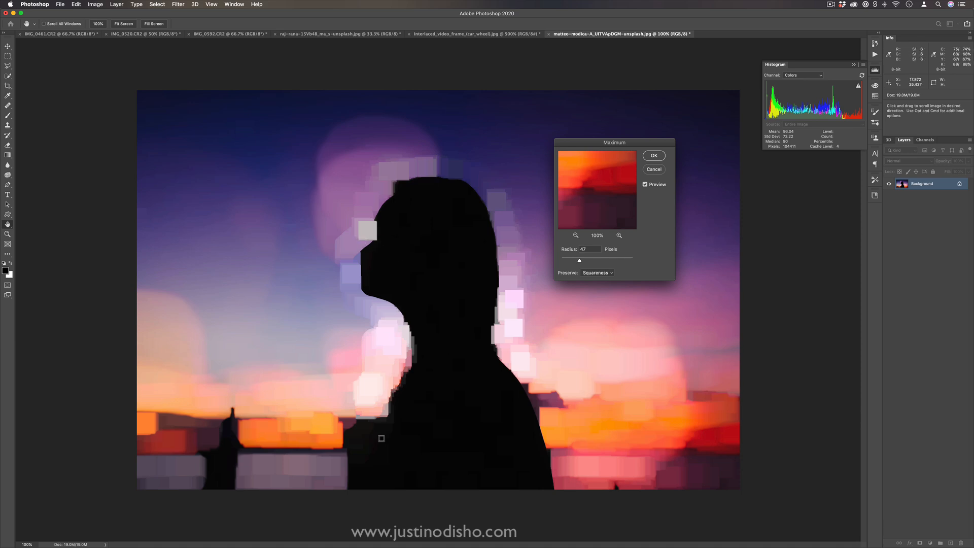
pyautogui.click(597, 272)
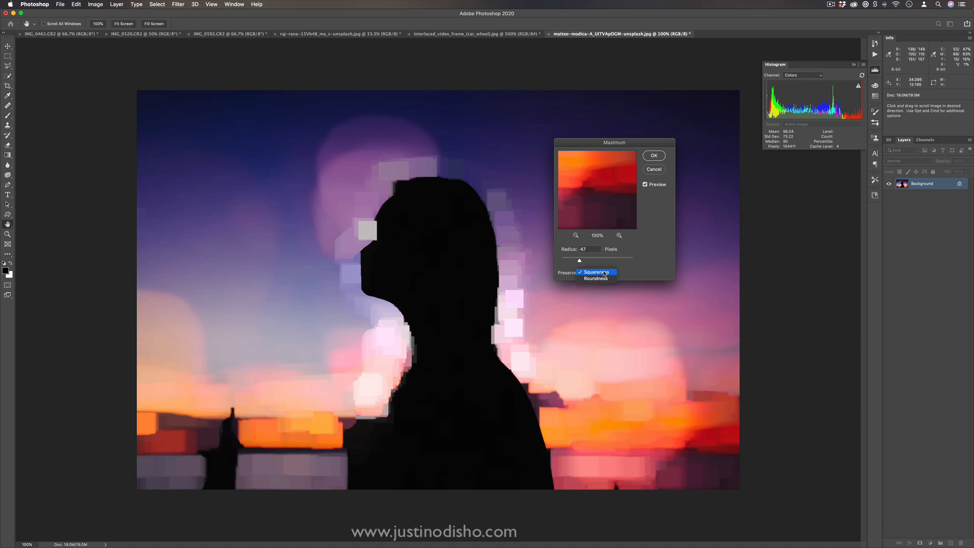
pyautogui.click(594, 277)
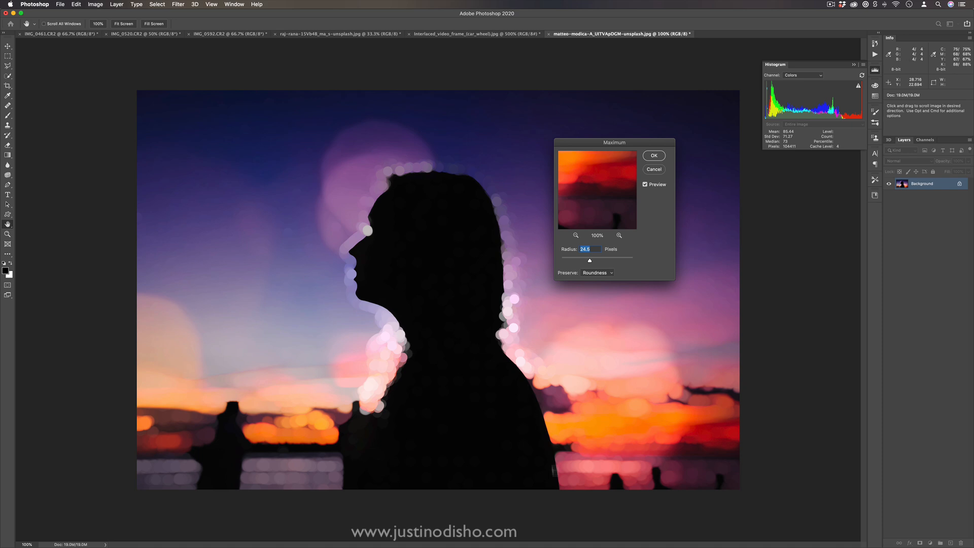
pyautogui.moveTo(397, 189)
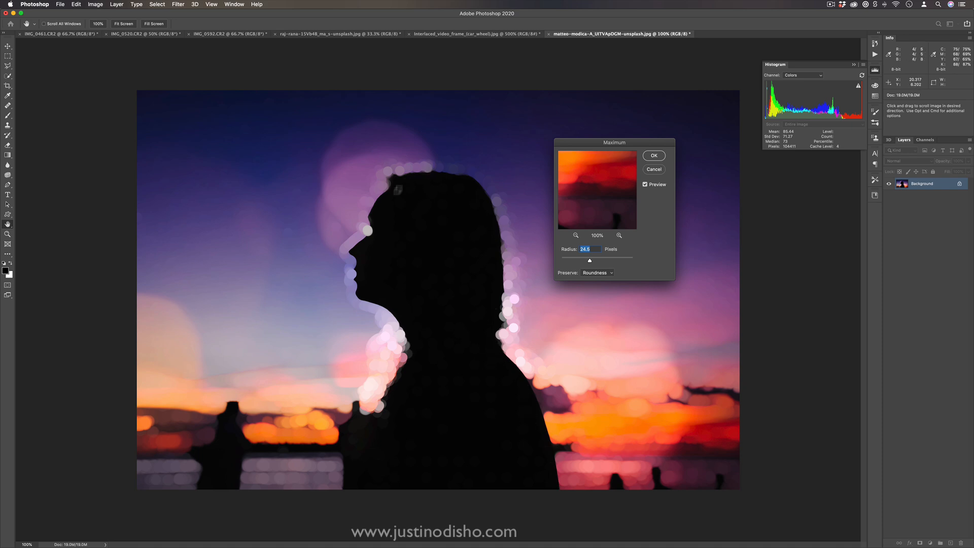
pyautogui.moveTo(380, 485)
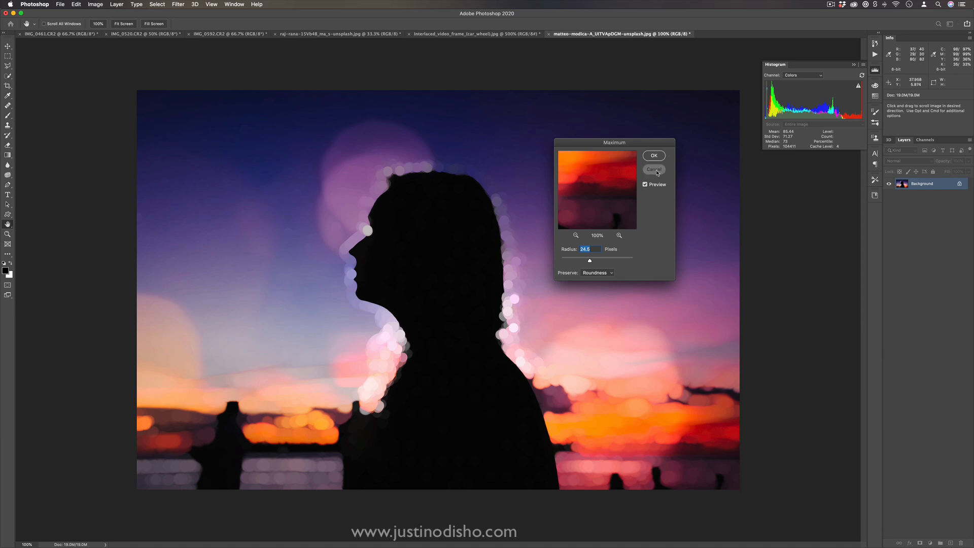
pyautogui.click(178, 4)
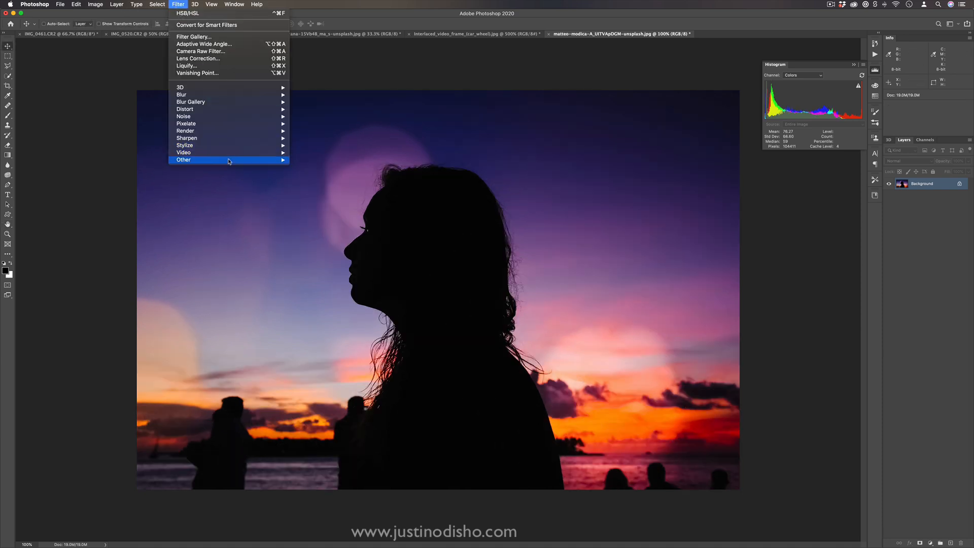
pyautogui.click(183, 160)
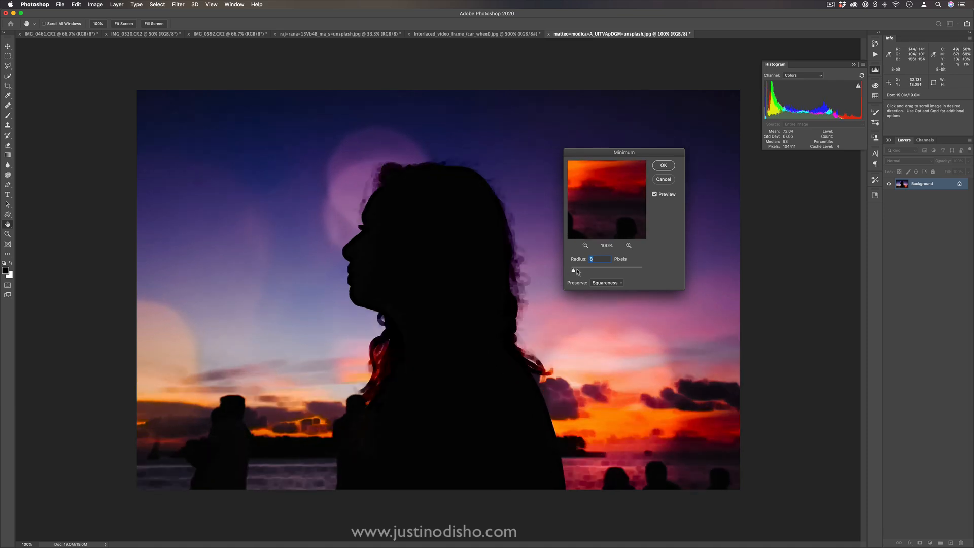
pyautogui.moveTo(618, 288)
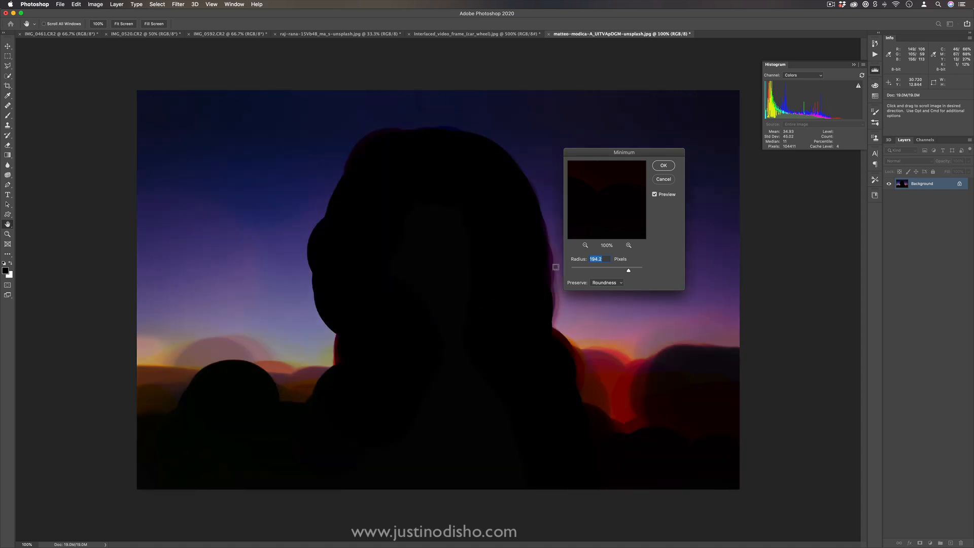
pyautogui.click(178, 5)
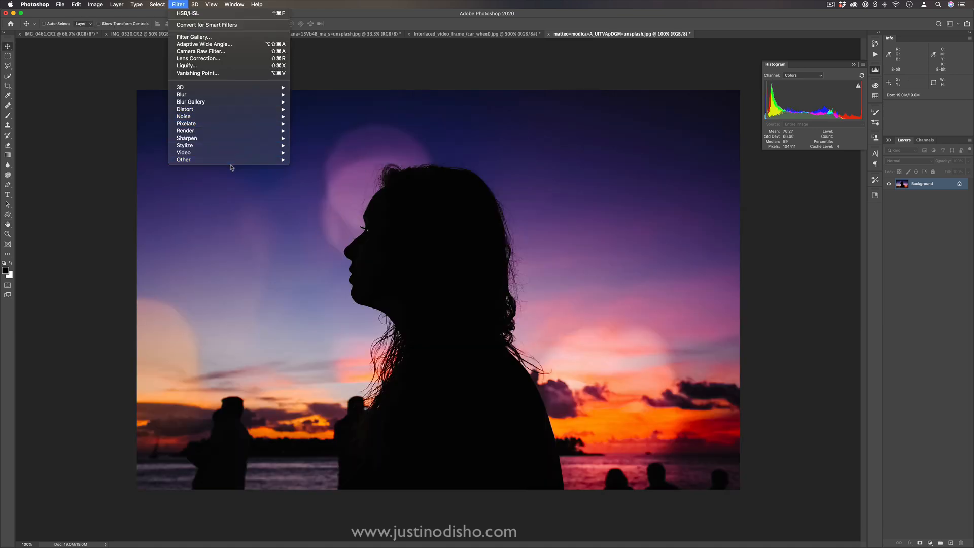
# - Offset the photo with negative horizontal and vertical values, trying Wrap Around and Repeat Edge Pixels
pyautogui.click(183, 159)
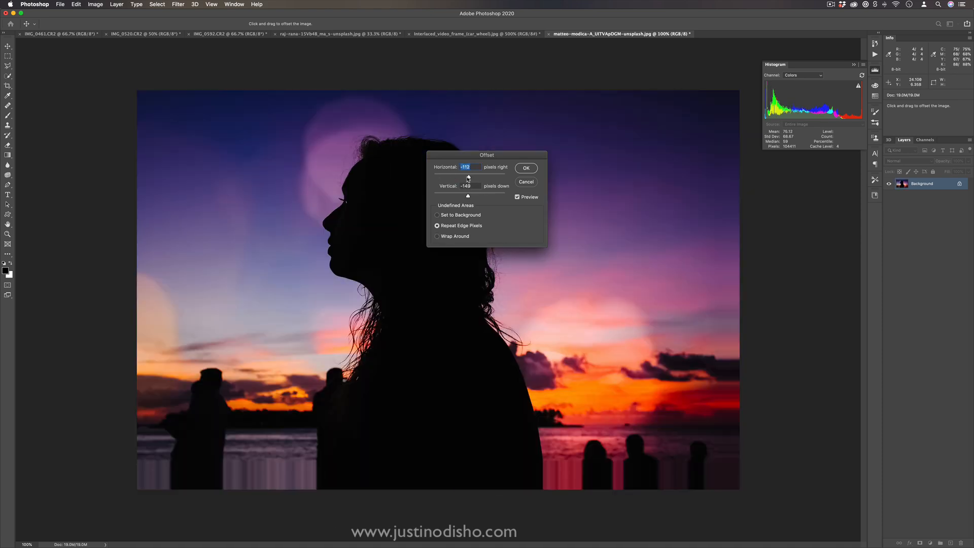
pyautogui.click(436, 236)
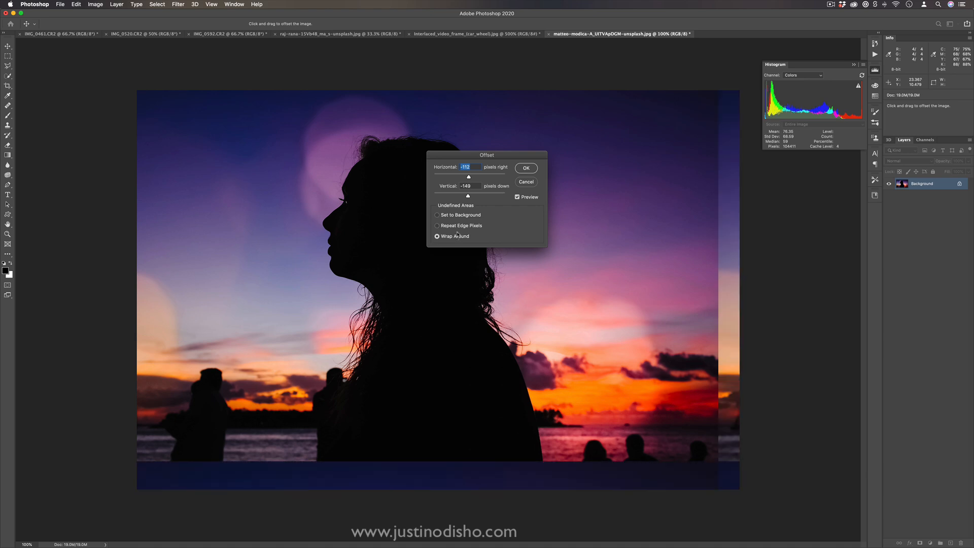
pyautogui.click(437, 224)
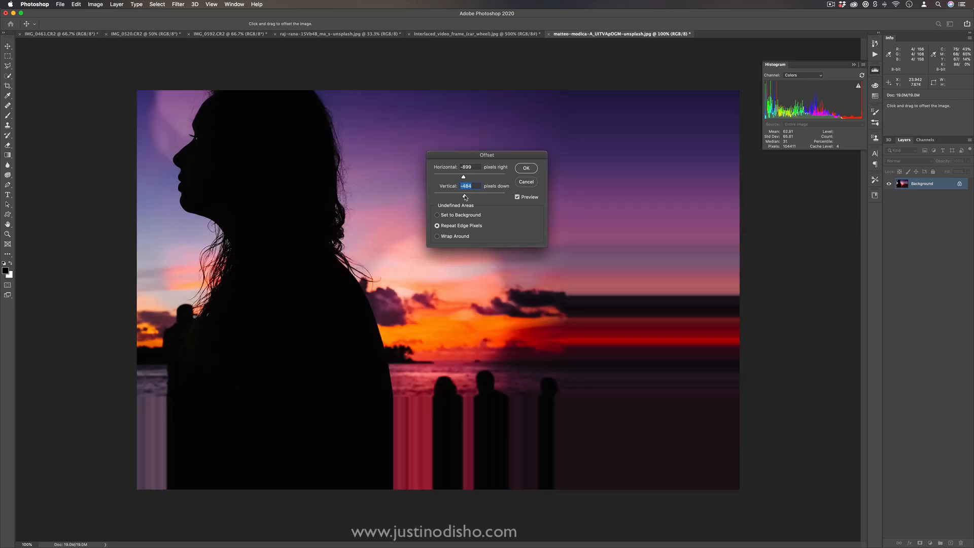
pyautogui.click(437, 214)
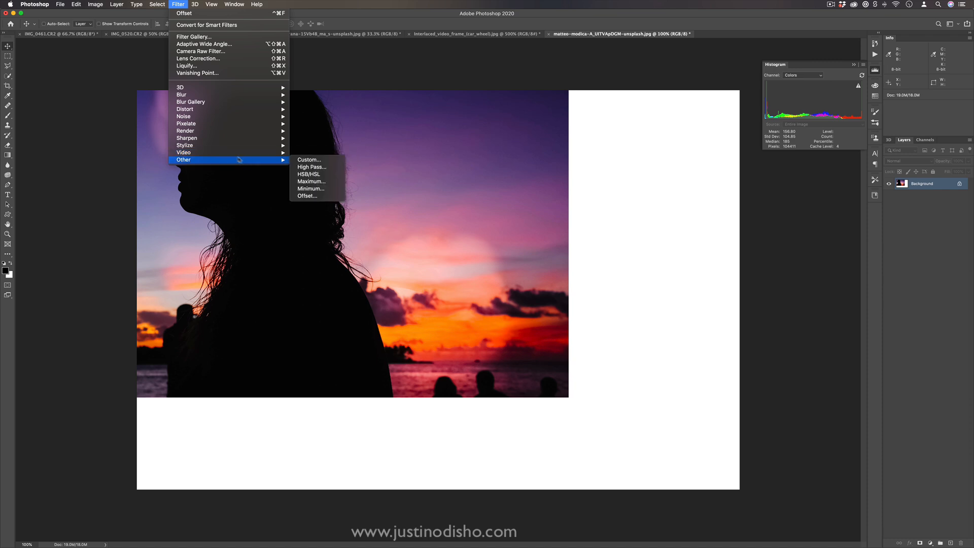
pyautogui.moveTo(186, 138)
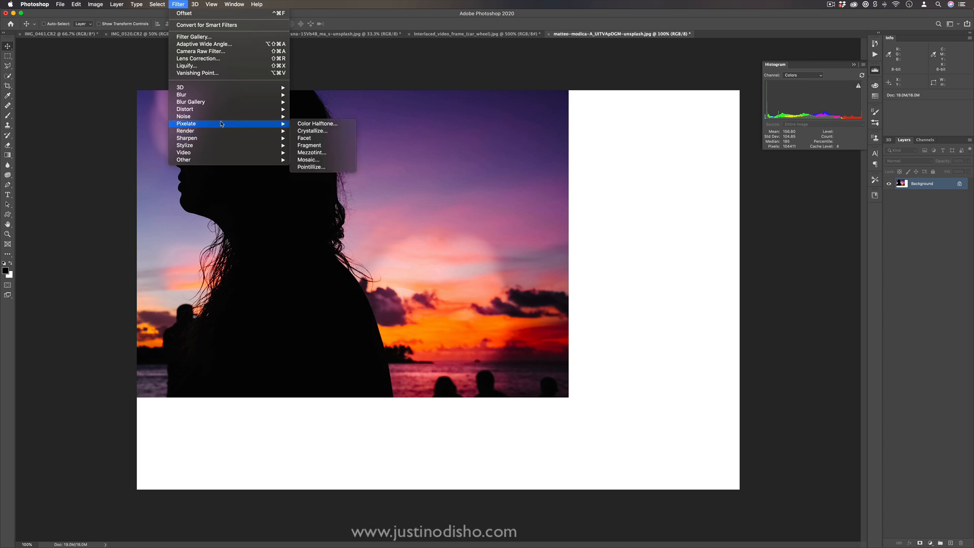
pyautogui.moveTo(197, 73)
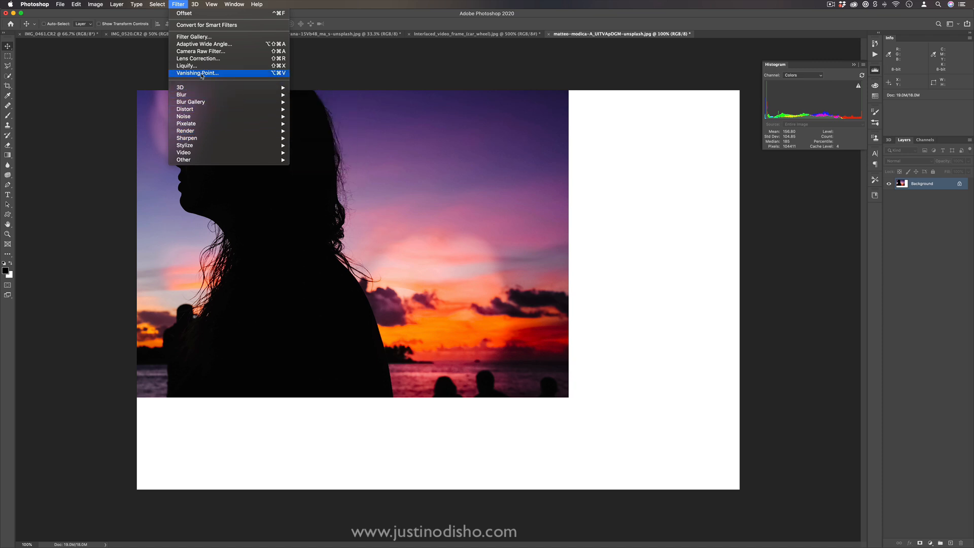
pyautogui.moveTo(186, 66)
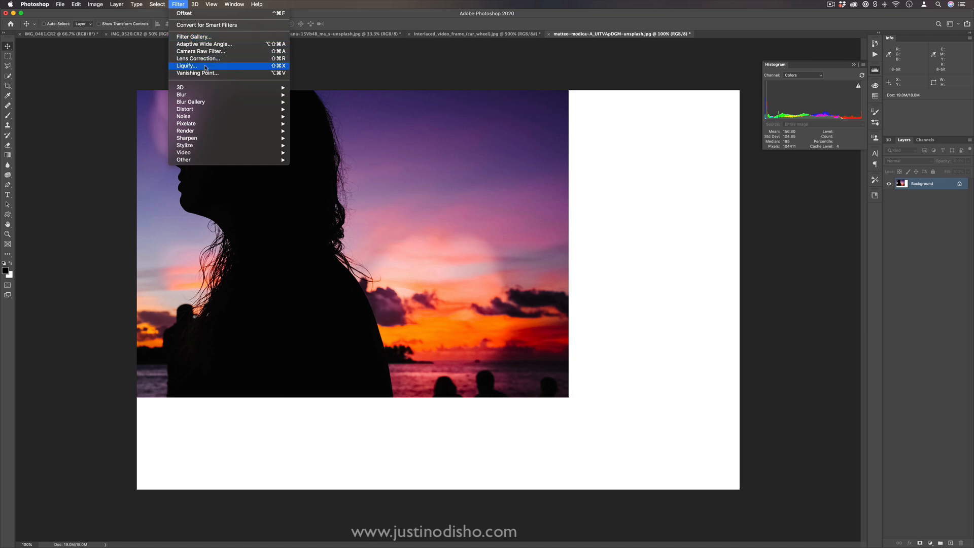
pyautogui.moveTo(183, 160)
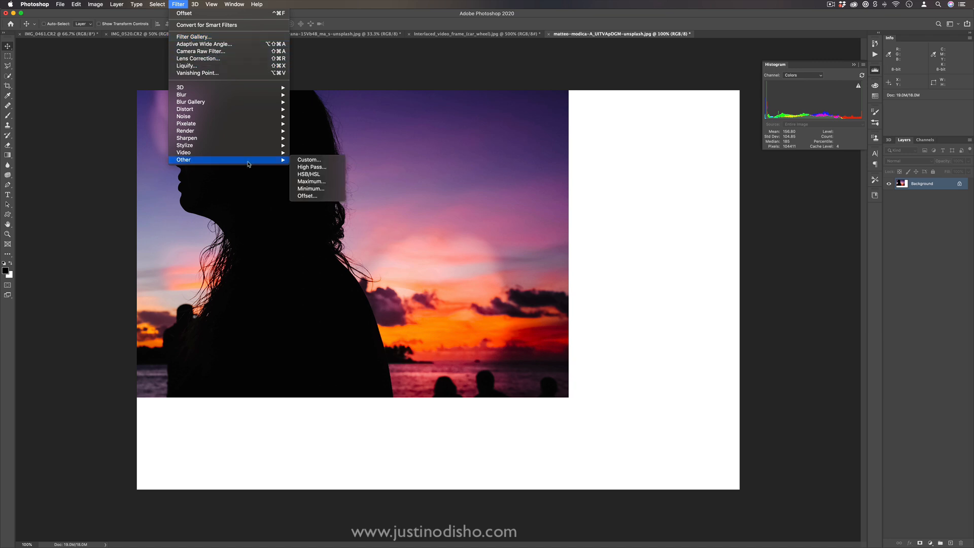